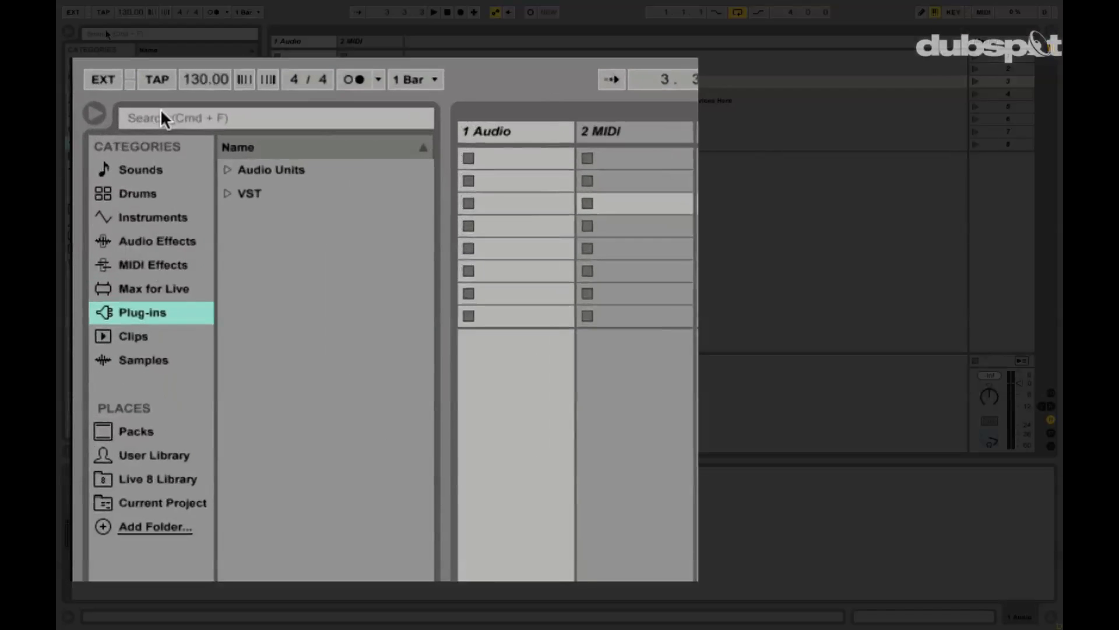
mouse_move(398, 307)
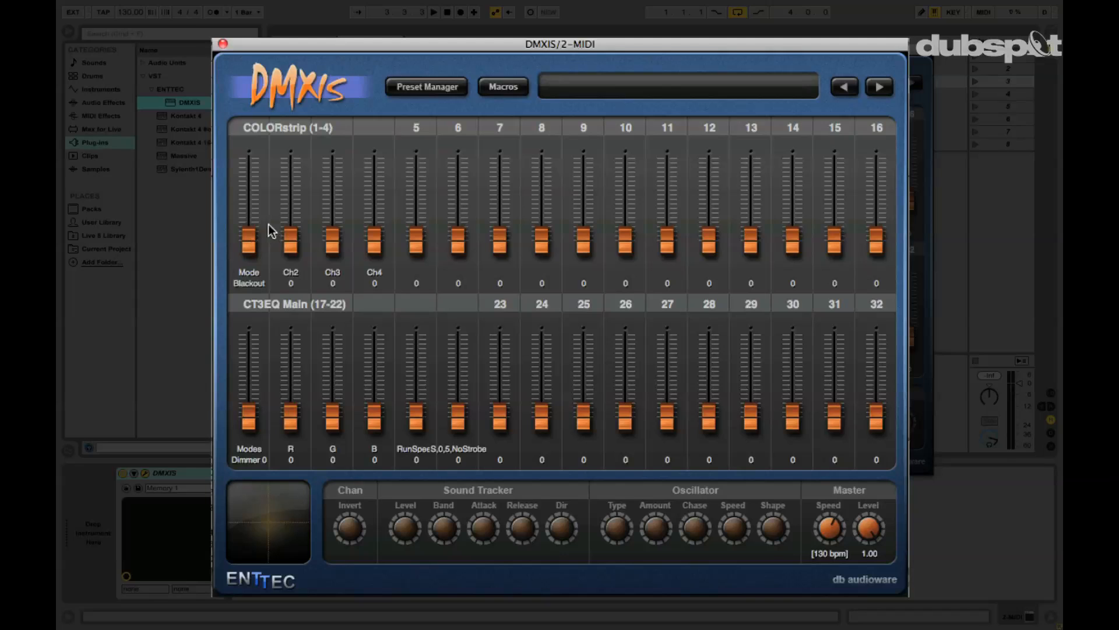
mouse_move(274, 235)
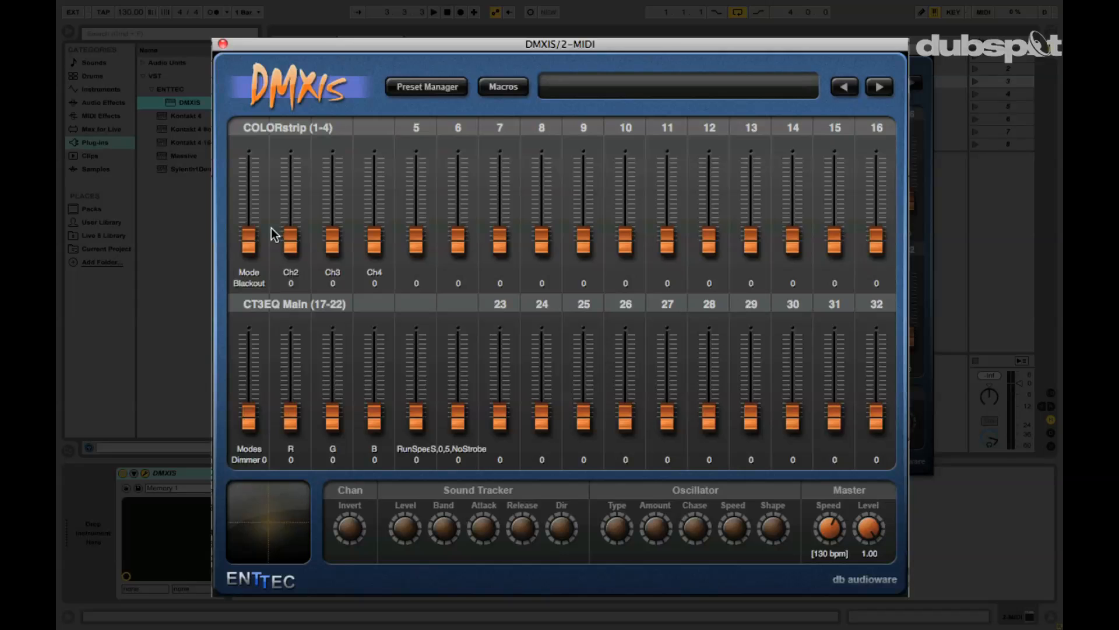
Cycle the COLORstrip Mode fader through Chase1, Cyan and Chase4
click(249, 236)
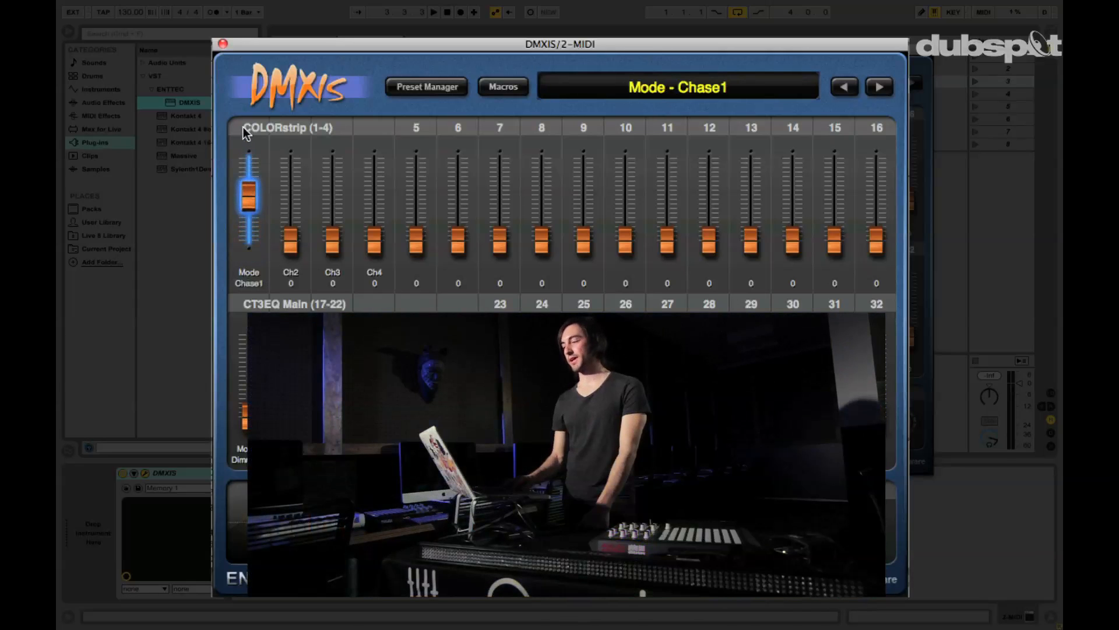
drag(290, 239, 290, 168)
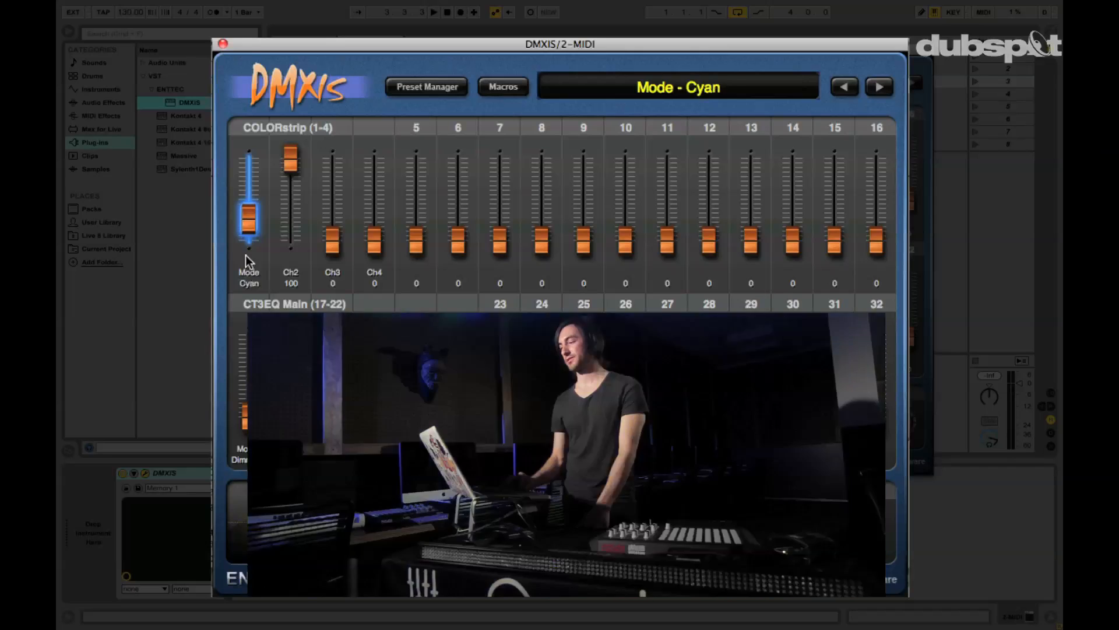
drag(249, 228, 248, 189)
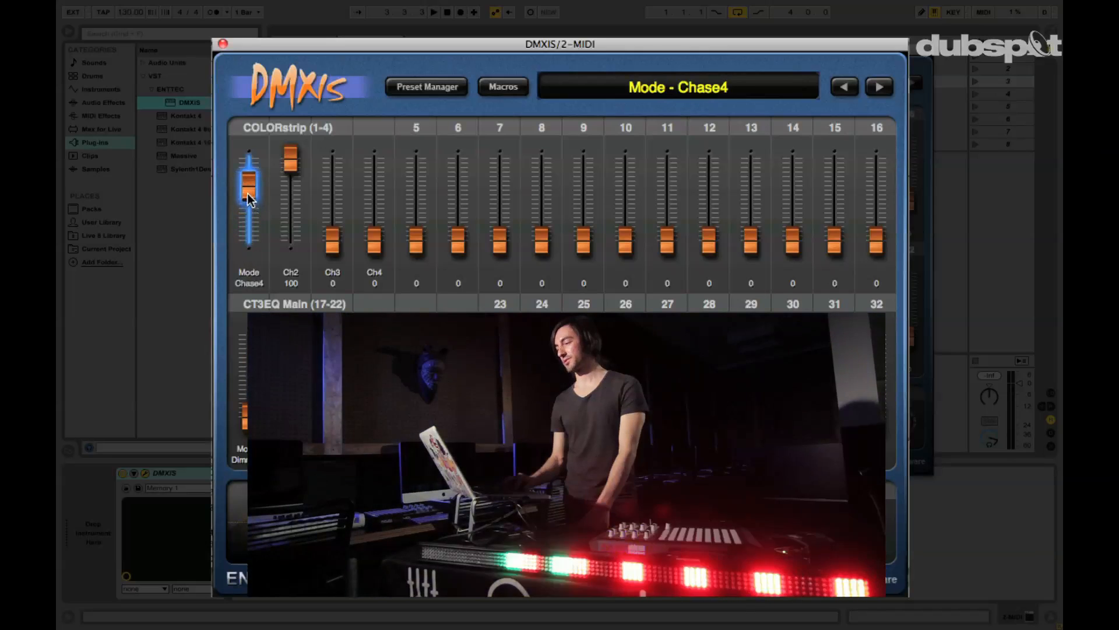
drag(249, 193, 248, 178)
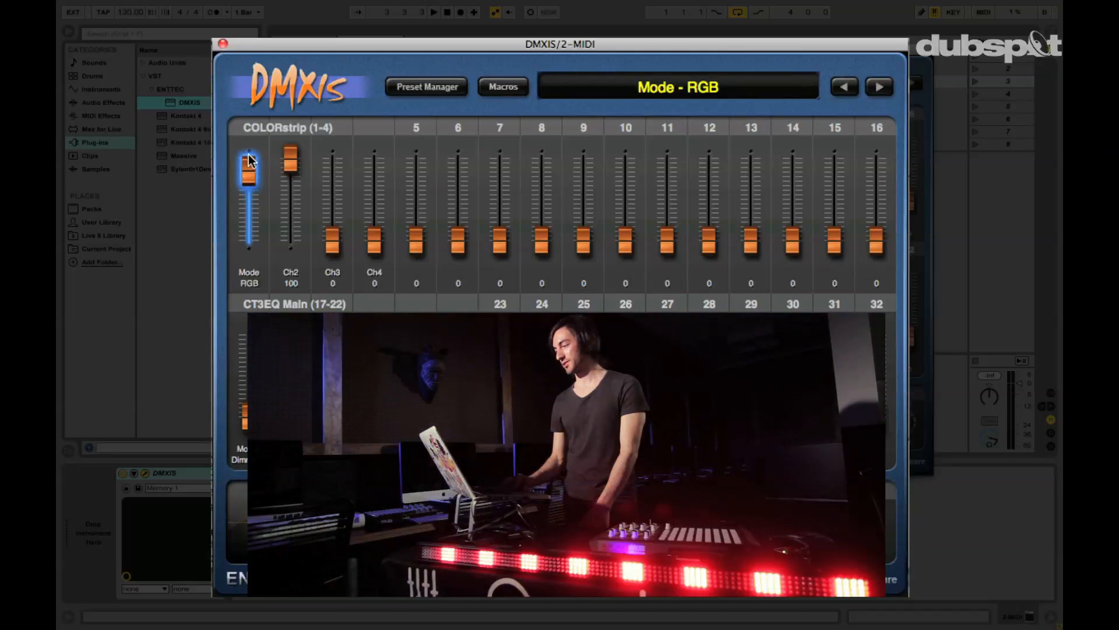
Switch COLORstrip to RGB mode and blend Ch4, Ch2 (62) and Ch3 (0)
drag(290, 154, 290, 210)
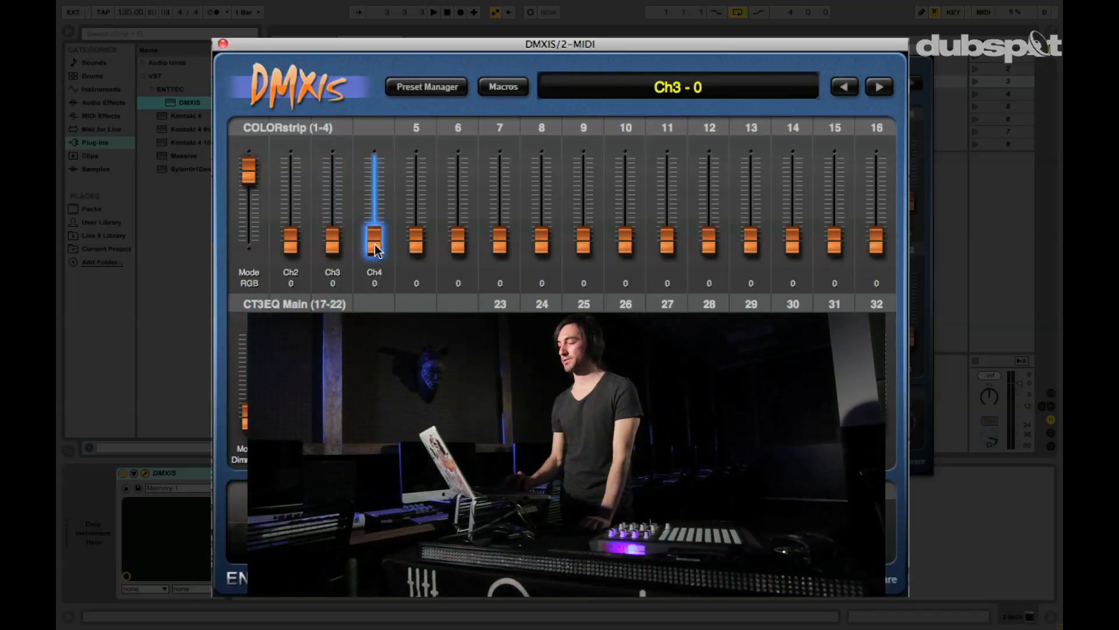
drag(375, 239, 374, 211)
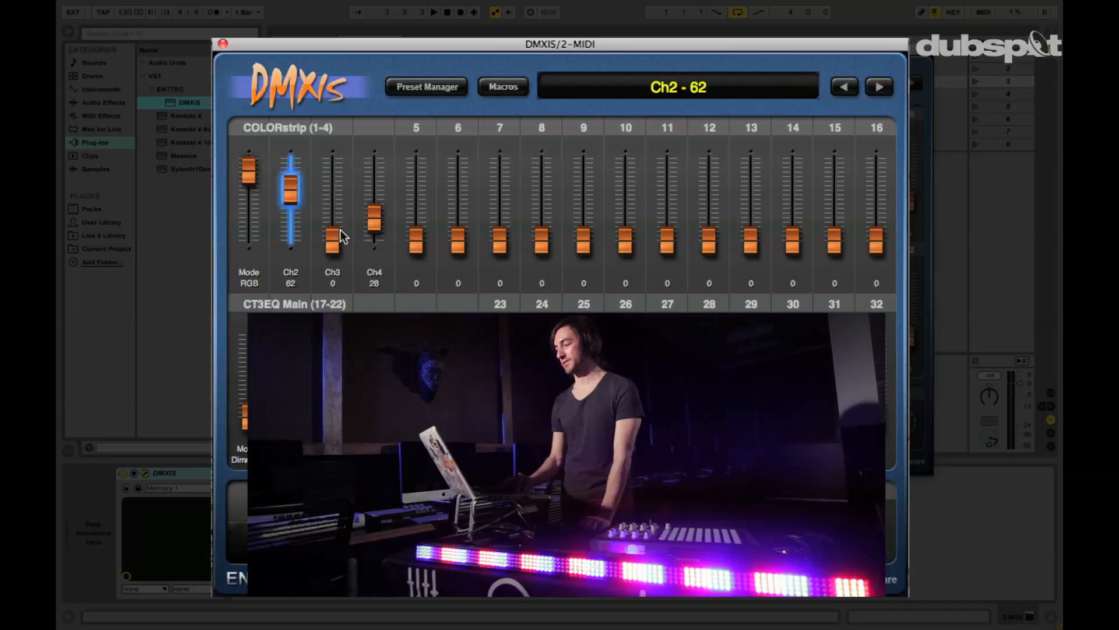
drag(331, 239, 331, 182)
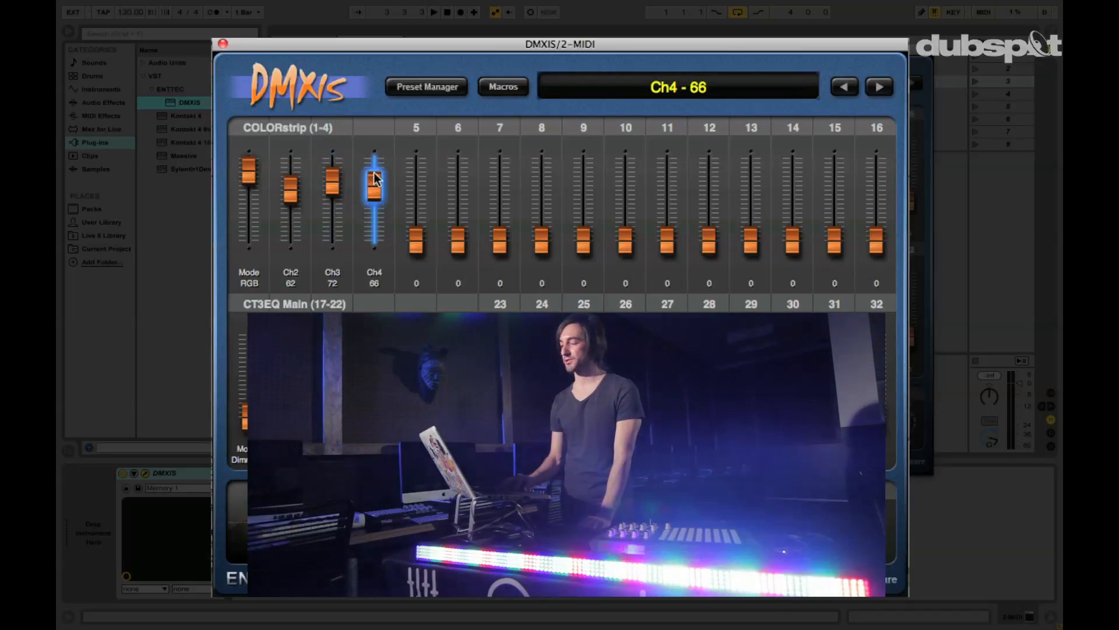
drag(374, 182, 375, 239)
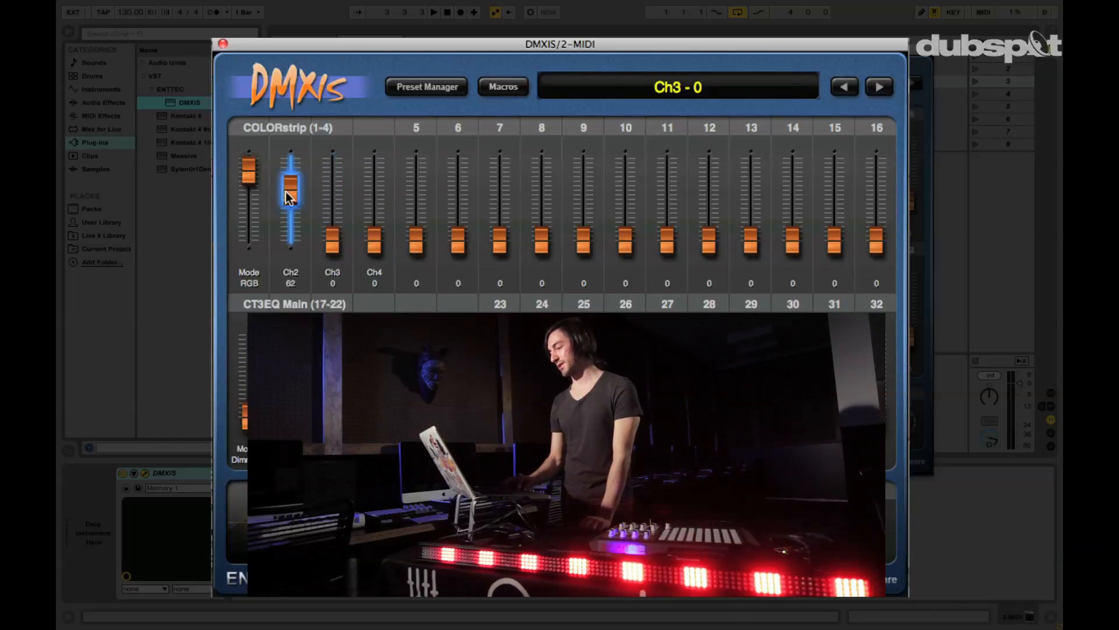
drag(290, 182, 289, 250)
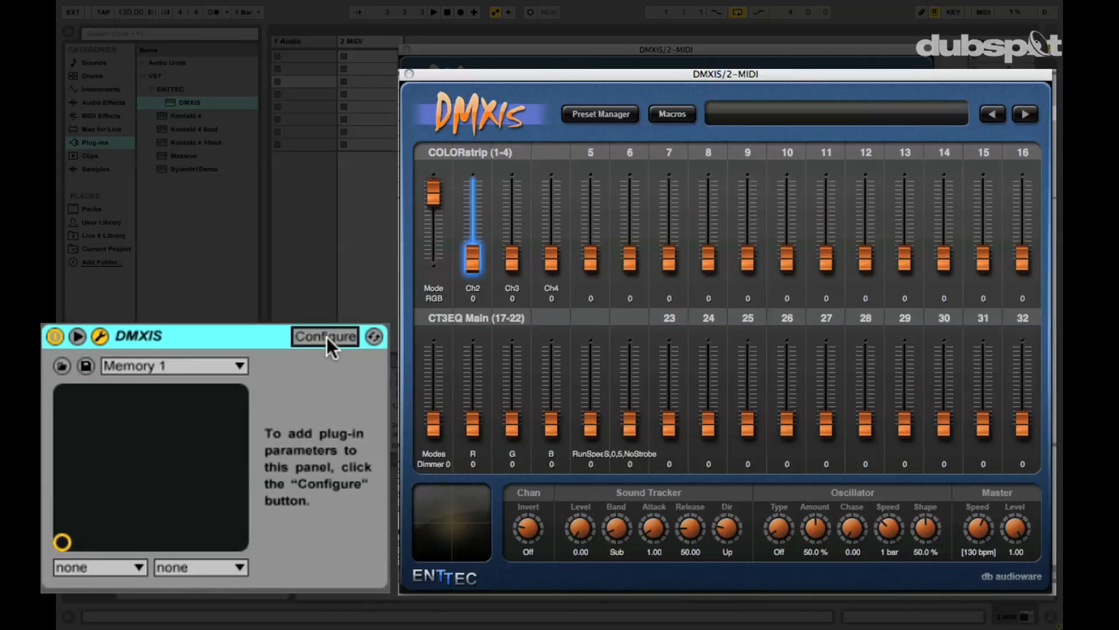
Enter Configure and add COLORstrip Ch2 and Ch3 as DMXIS device parameters
click(325, 336)
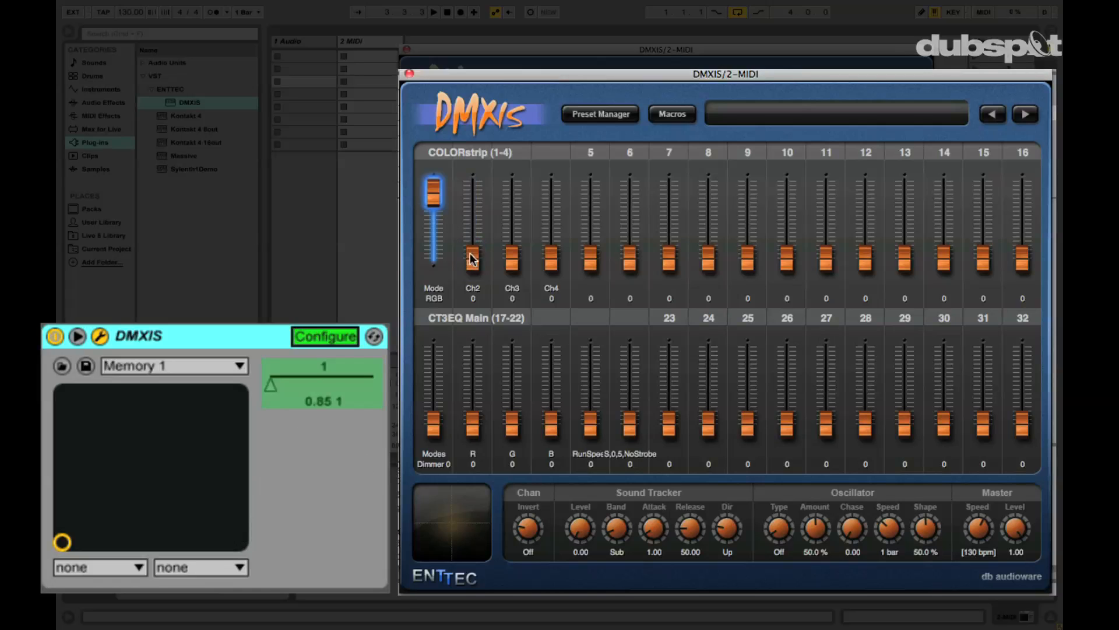
click(512, 258)
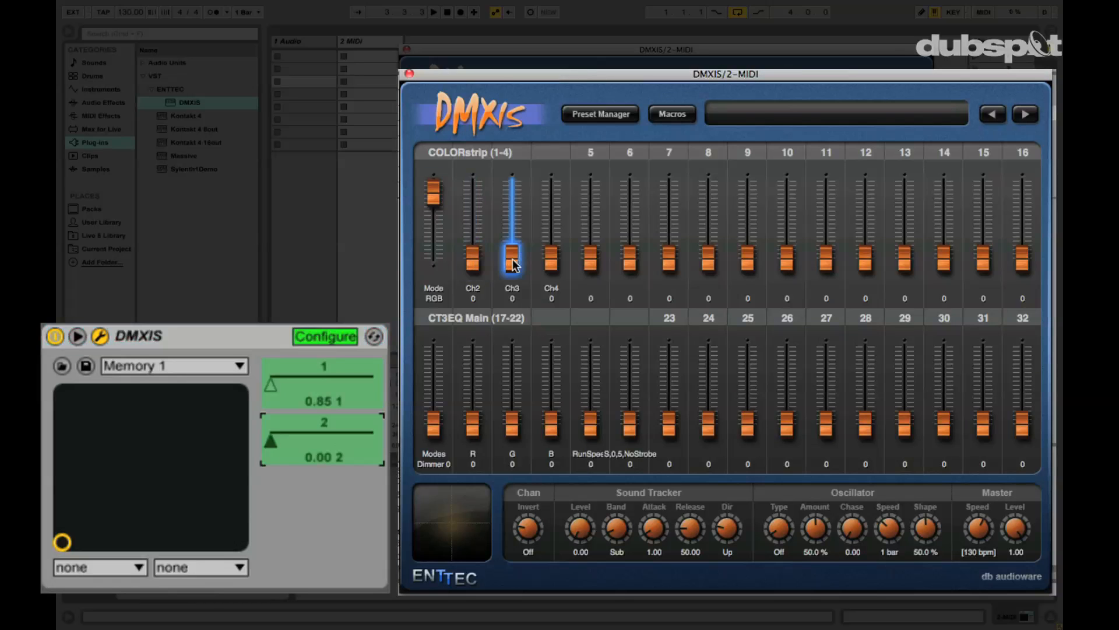
click(550, 259)
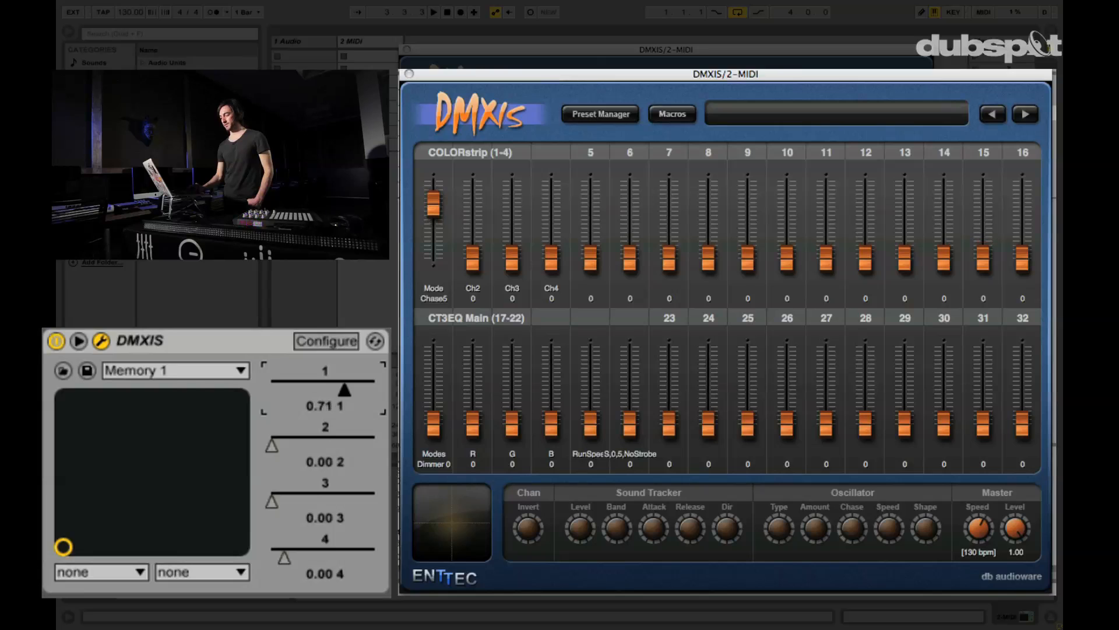
Drag the first mapped DMXIS parameter to set the strip mode to Chase5
drag(433, 221, 433, 199)
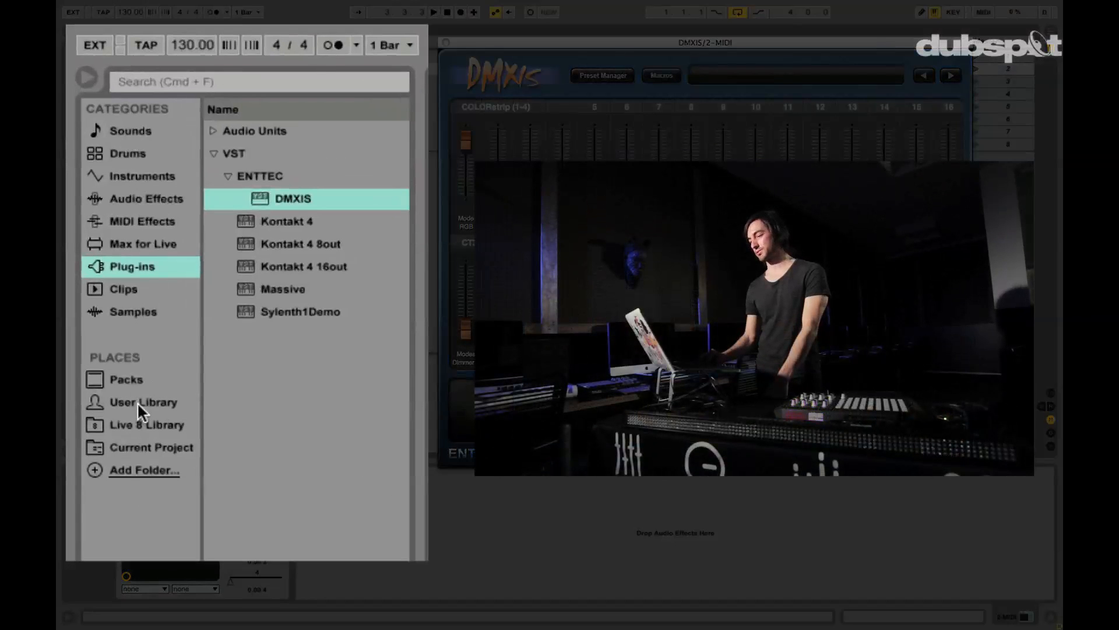
Show the User Library and expand My Clips to reveal its saved clip
click(143, 402)
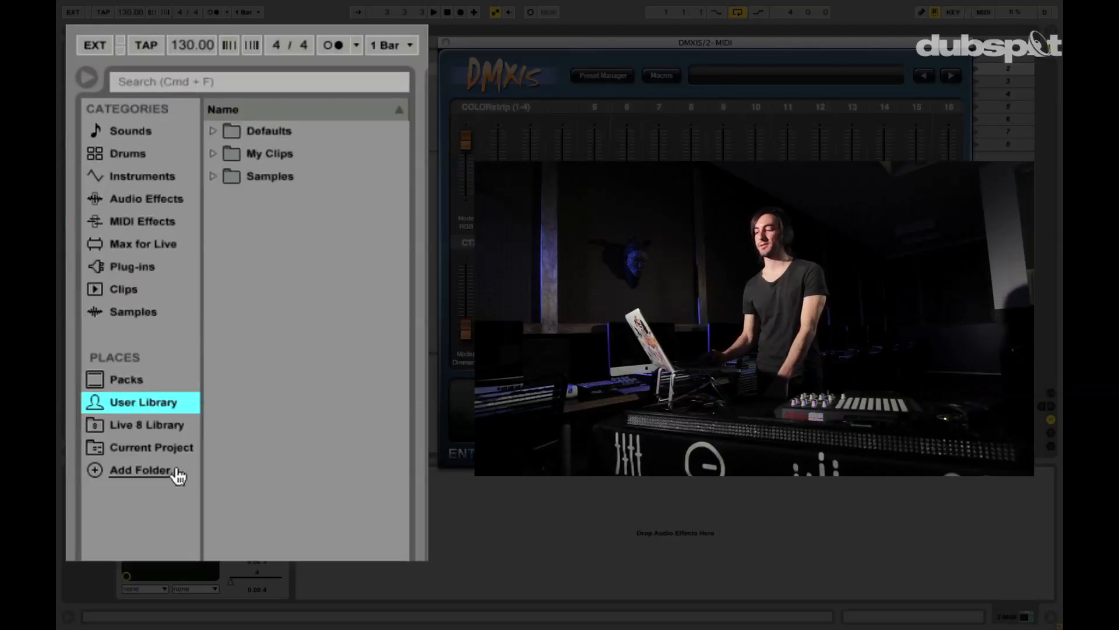
mouse_move(325, 177)
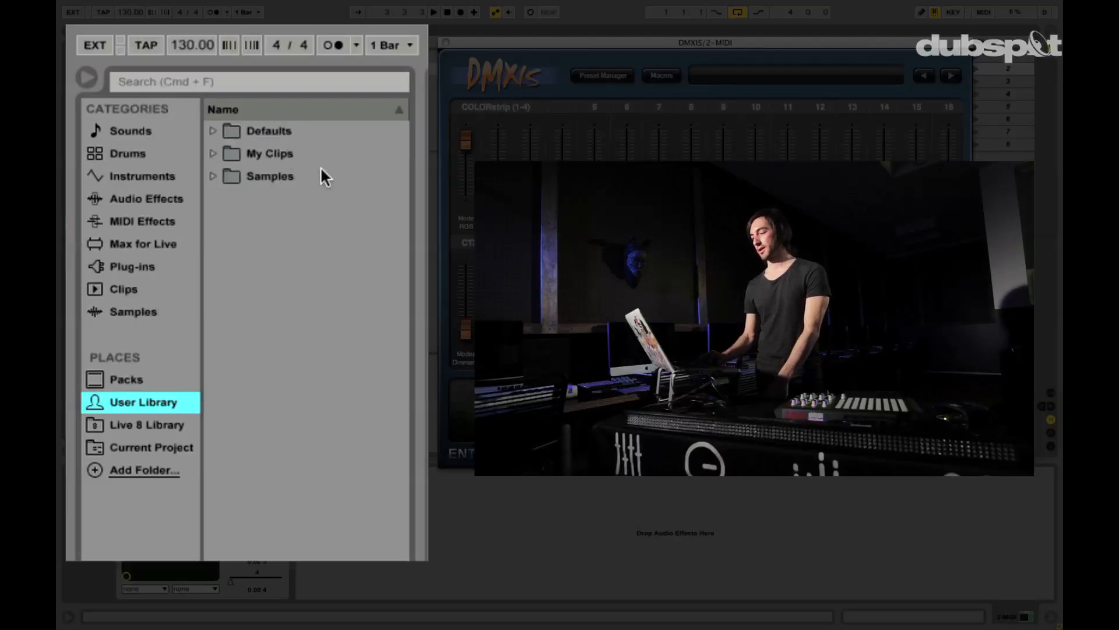
click(212, 153)
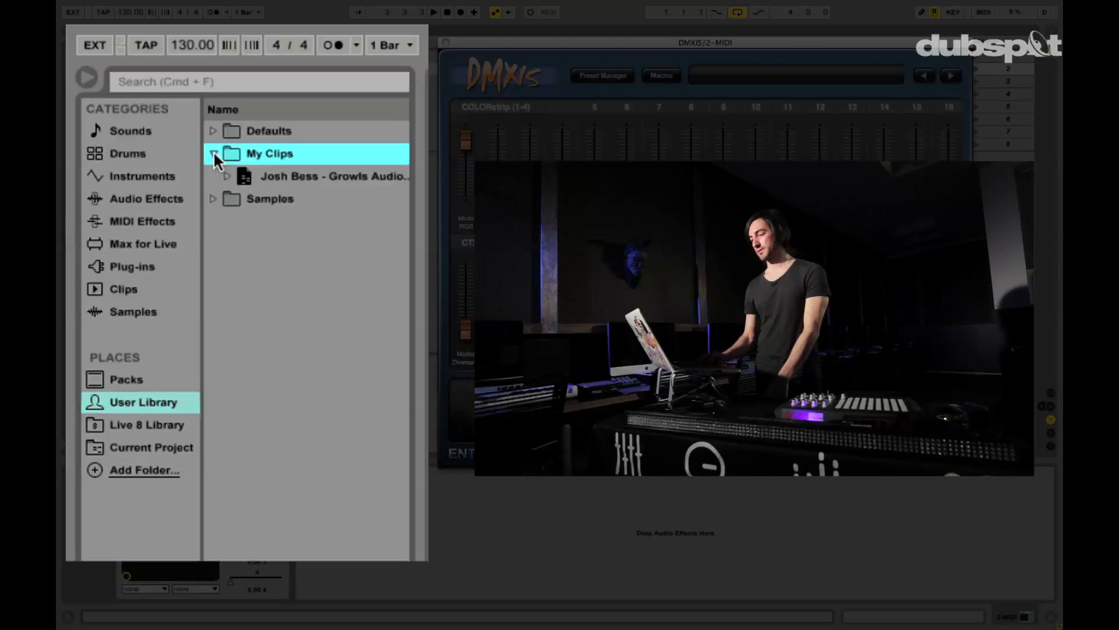
click(226, 176)
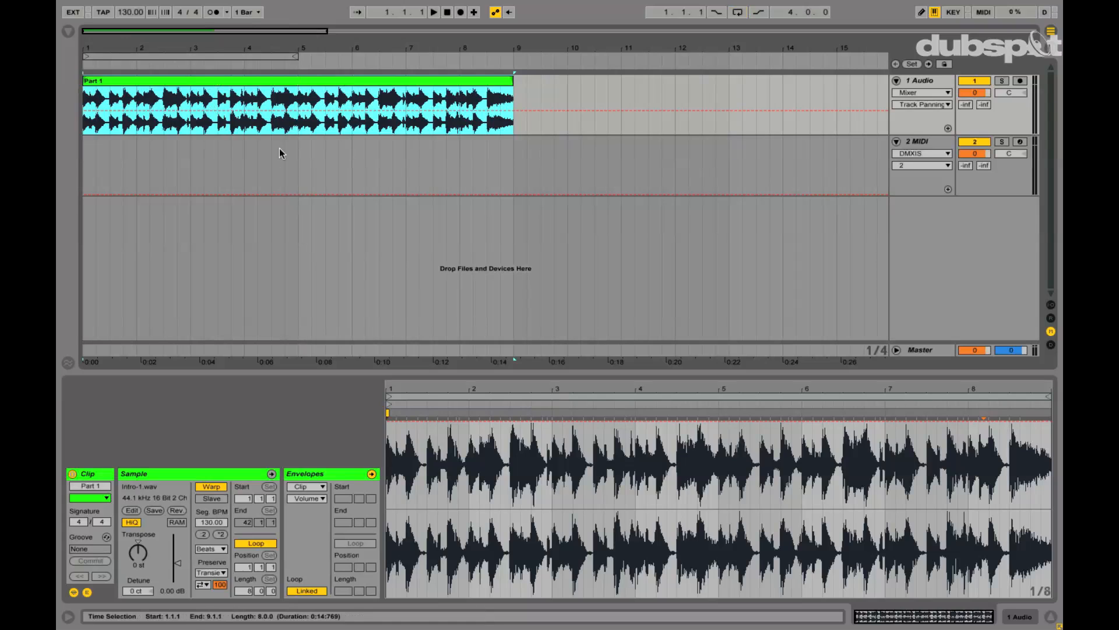
click(433, 12)
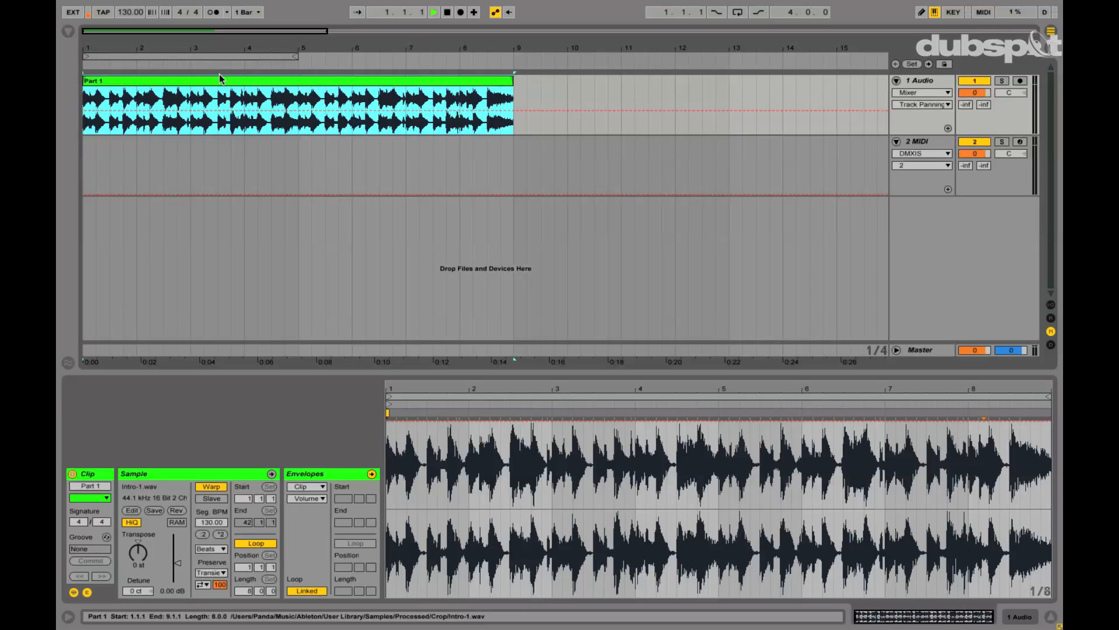
click(435, 12)
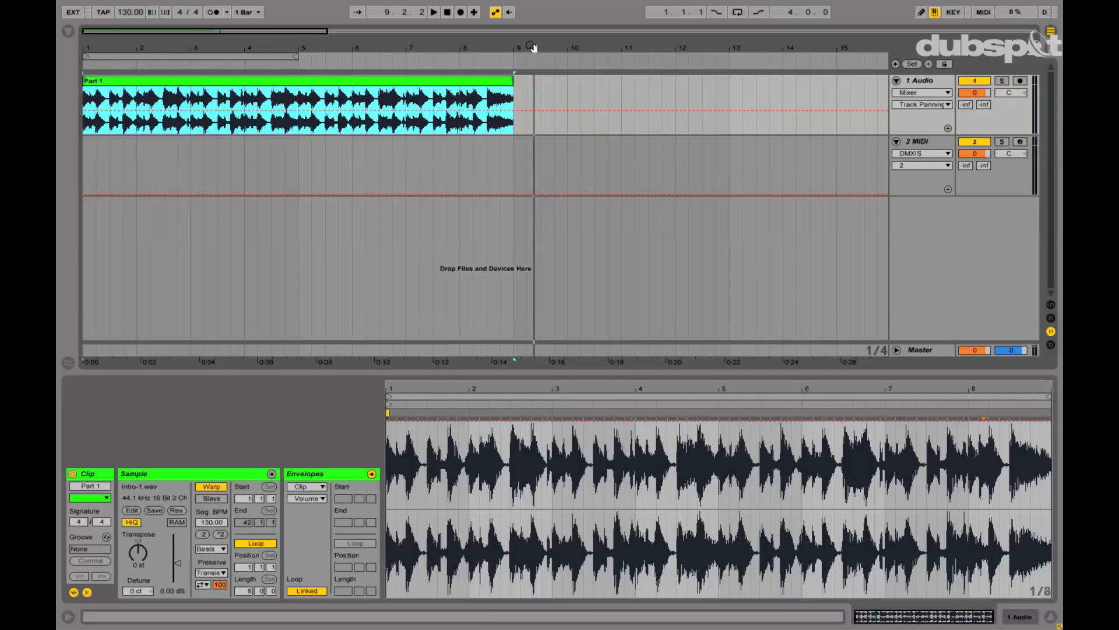
Zoom the arrangement in on the first bars
click(738, 12)
text(DMX)
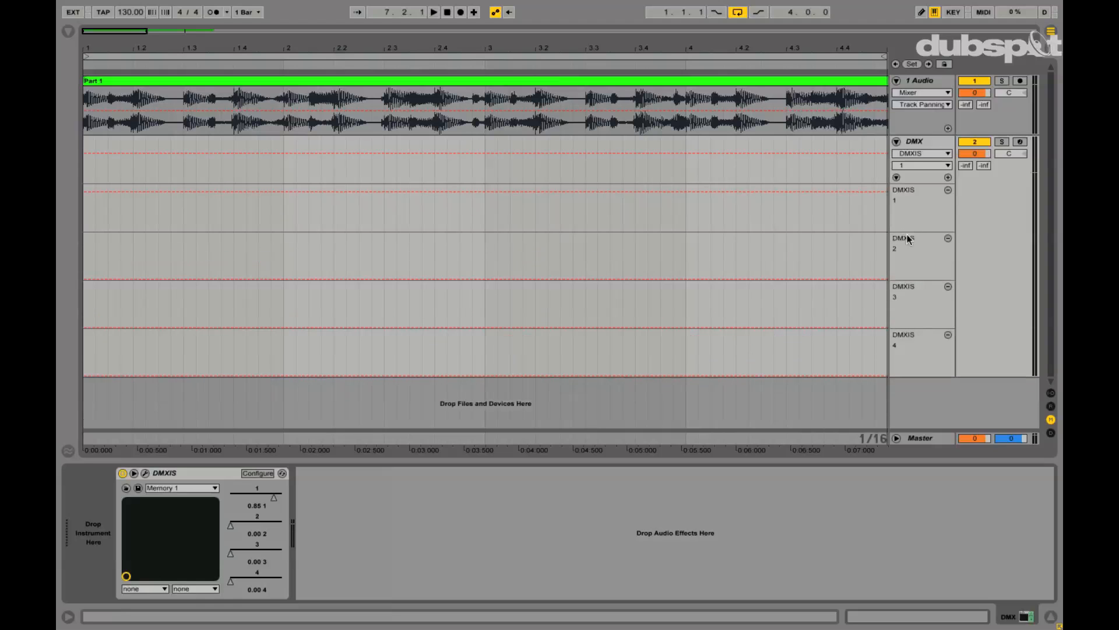
Select the DMXIS 2 automation and draw on-off light pulses on the beats
click(921, 153)
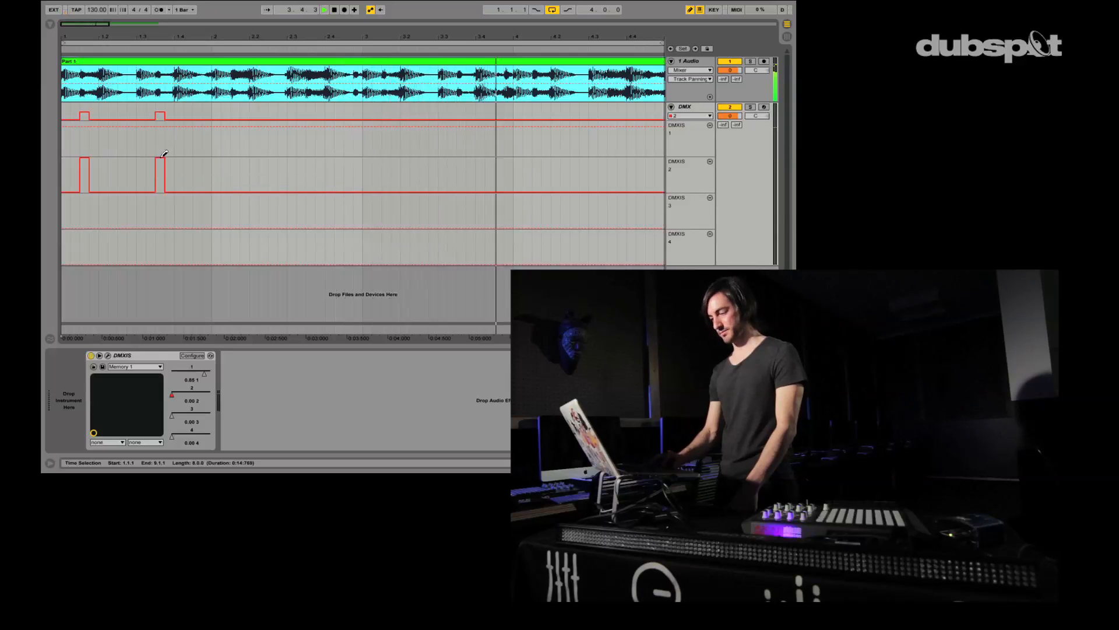
click(236, 161)
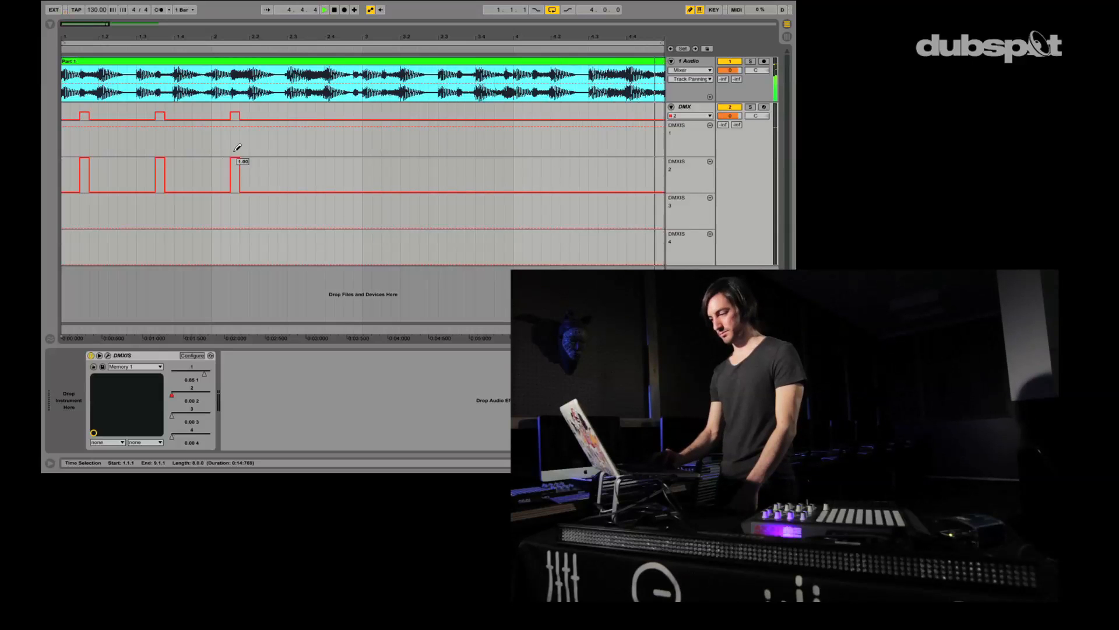
click(307, 175)
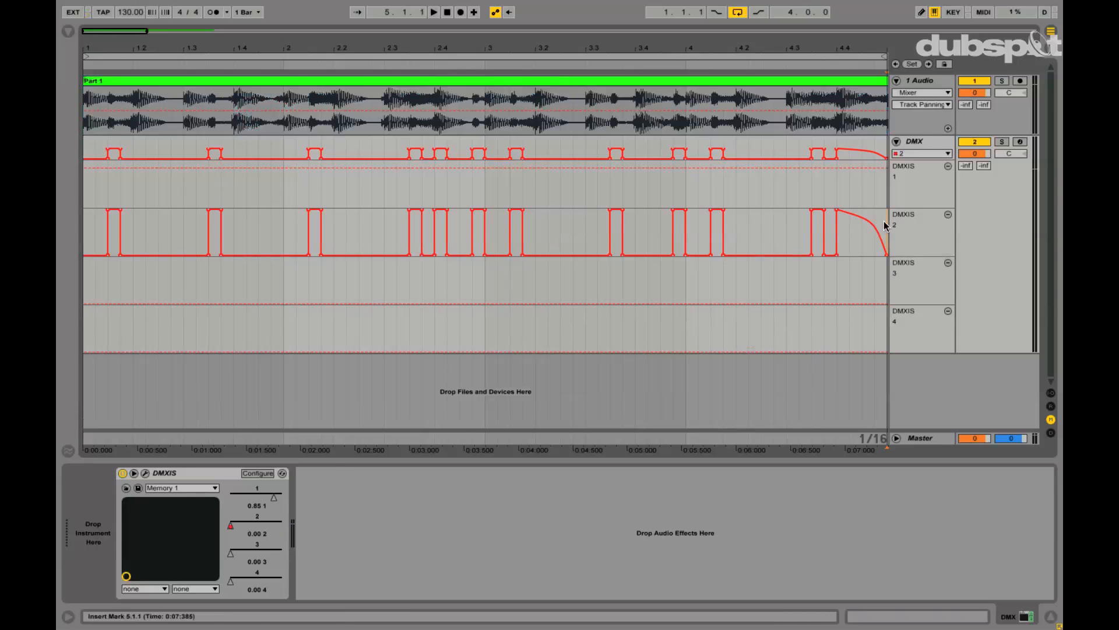
Select the whole DMXIS 2 pulse pattern and copy it into DMXIS 3
drag(107, 236, 857, 235)
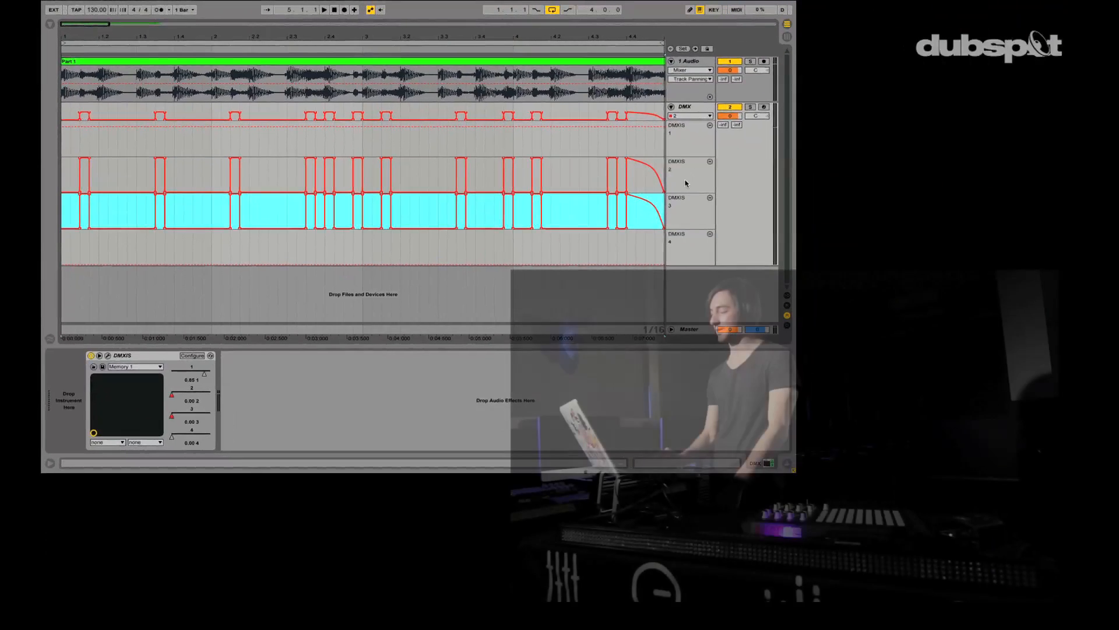
click(324, 9)
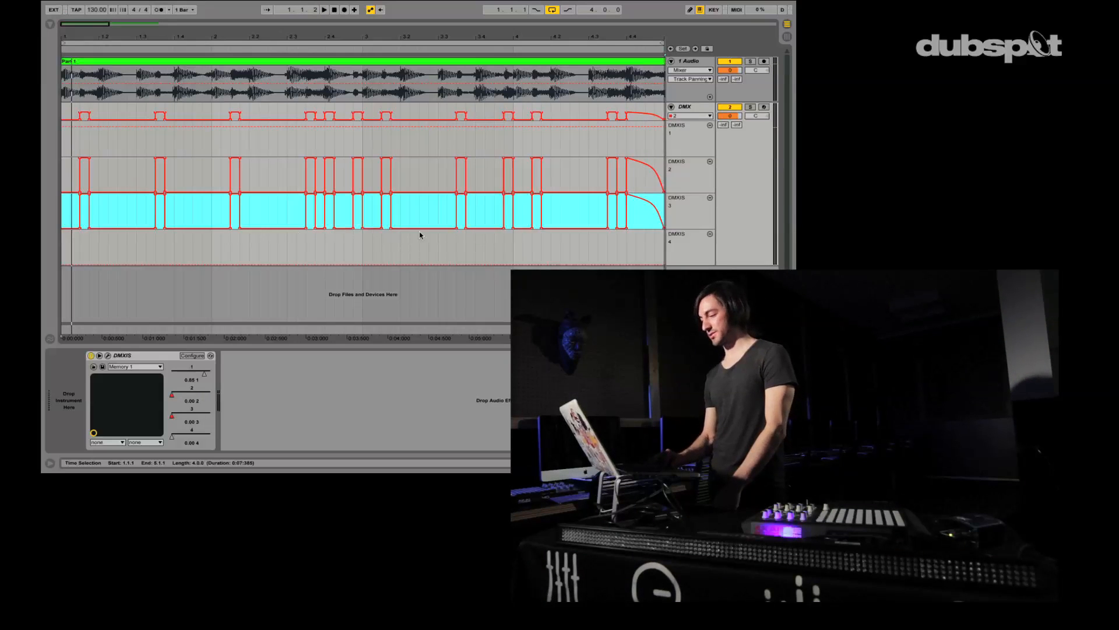
Paste the copied pulse pattern into the DMXIS 4 lane
click(323, 9)
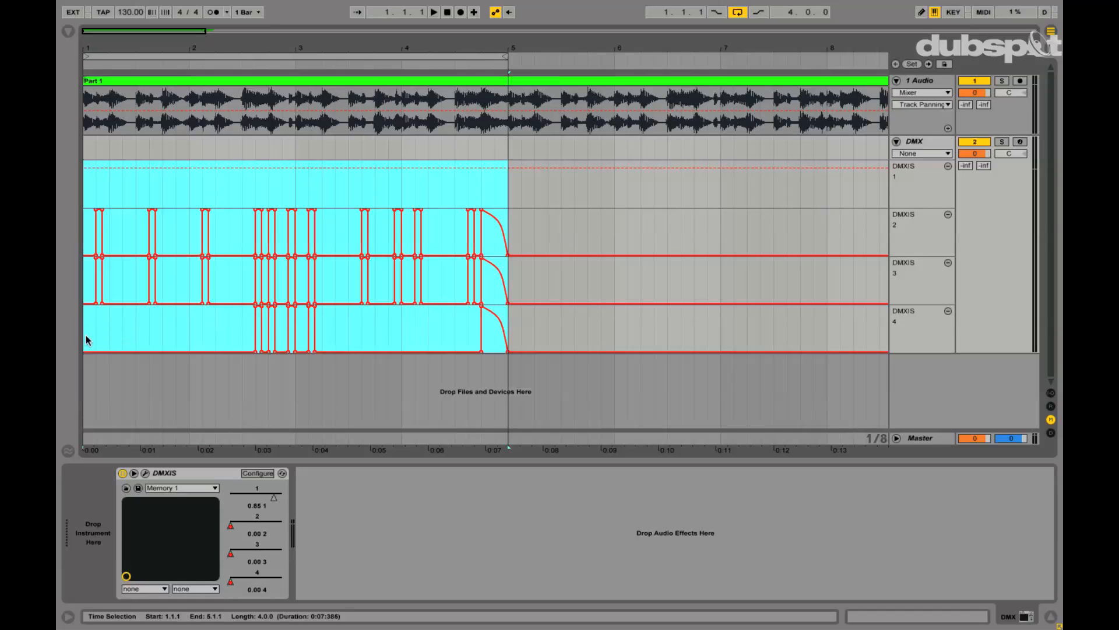
Duplicate the four-bar lighting pattern with Cmd+D to fill eight bars
key(cmd+d)
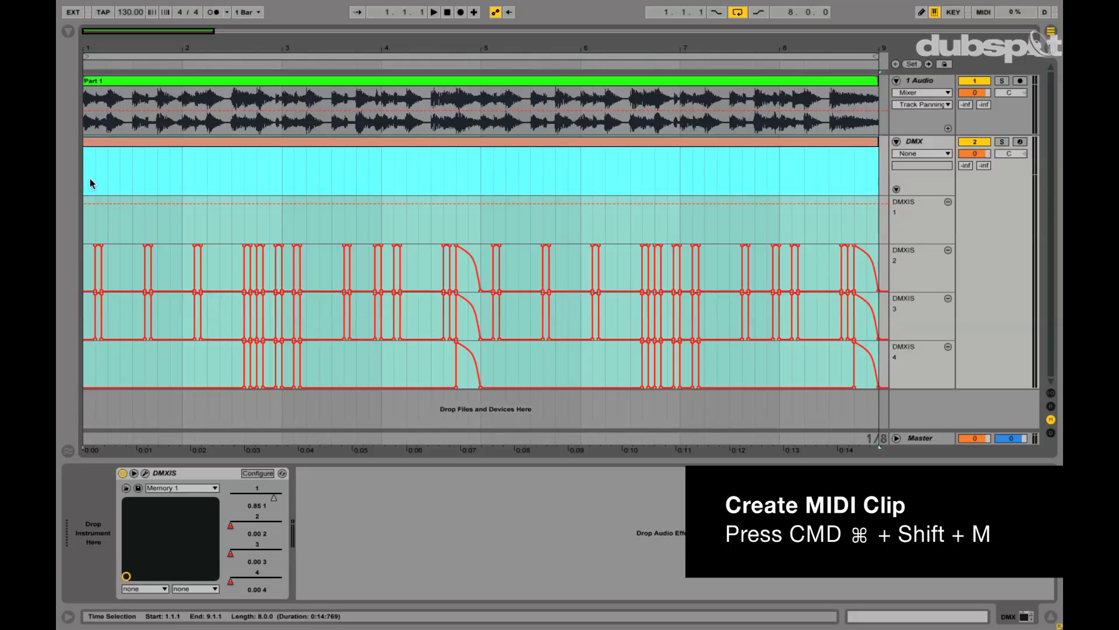
Reselect the full eight-bar range and give the lighting clip a new colour
click(128, 168)
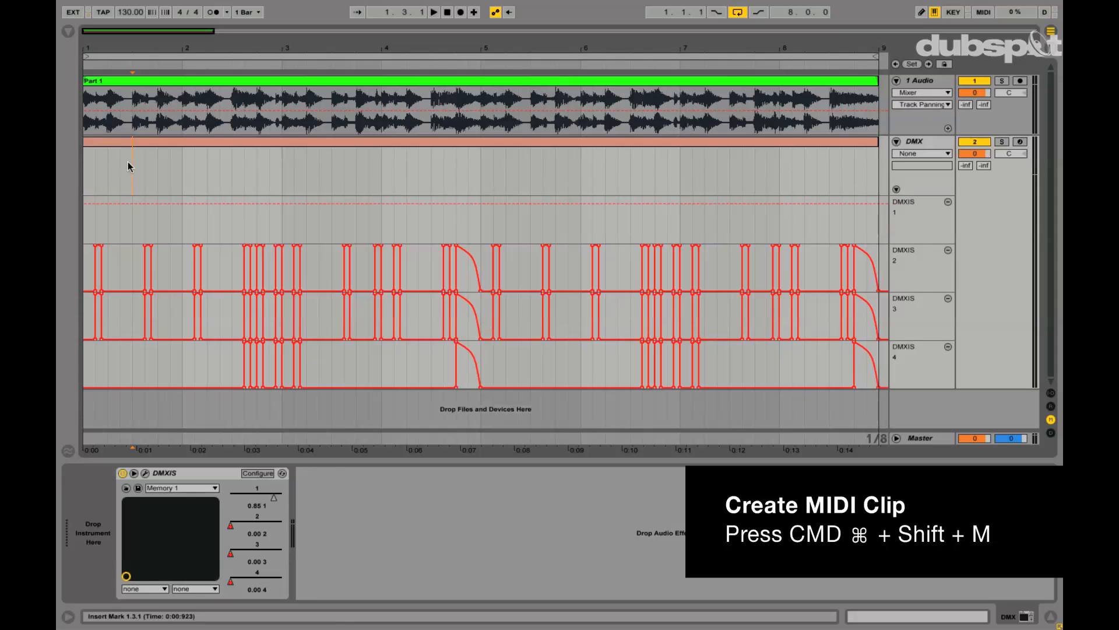
key(cmd+shift+m)
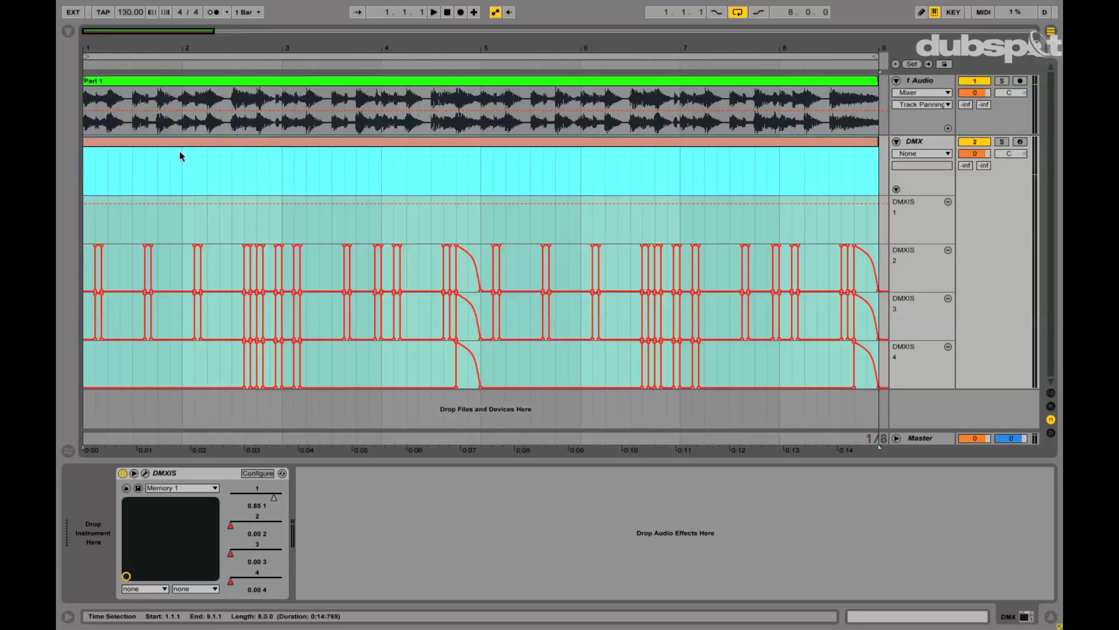
right_click(180, 156)
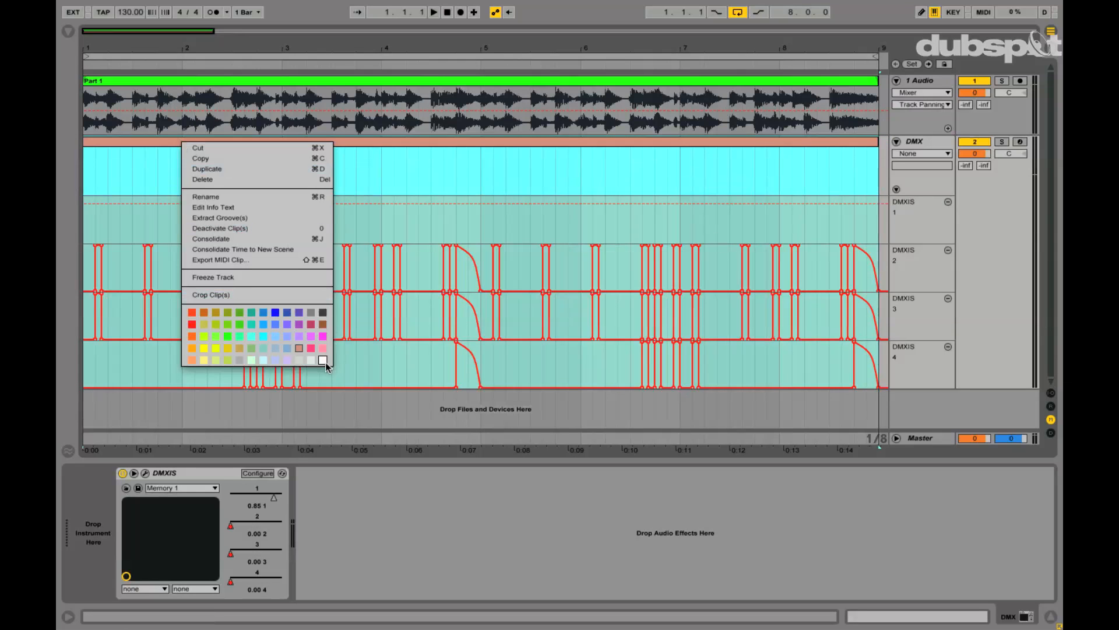
click(322, 360)
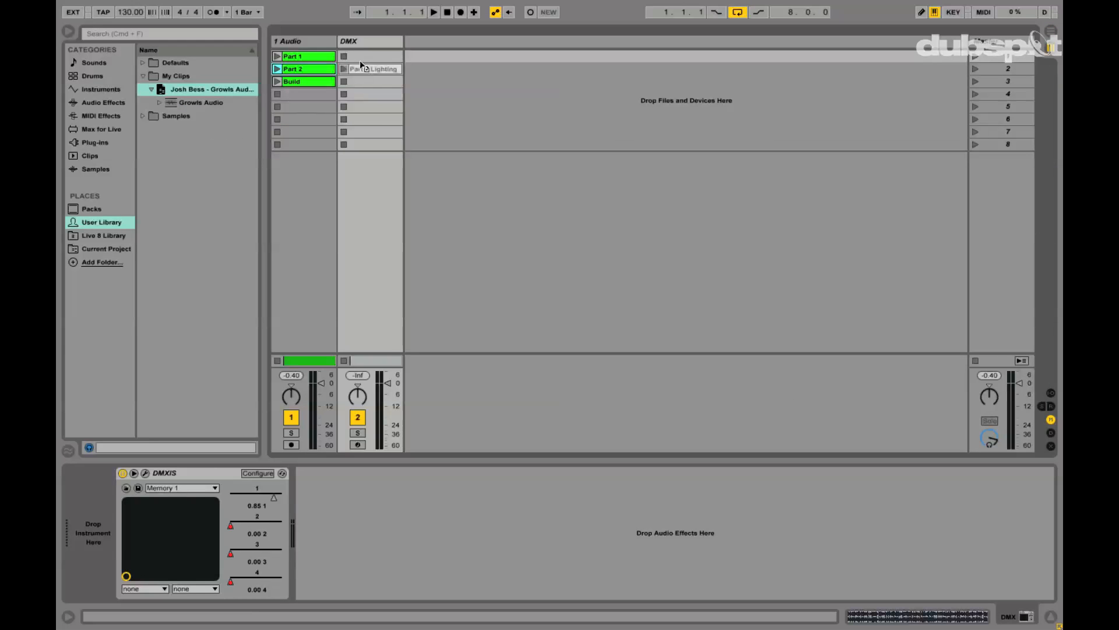
Drop Part 1 Lighting in DMX slot 1, launch scene 1, and view DMXIS parameters 3 and 1
click(349, 56)
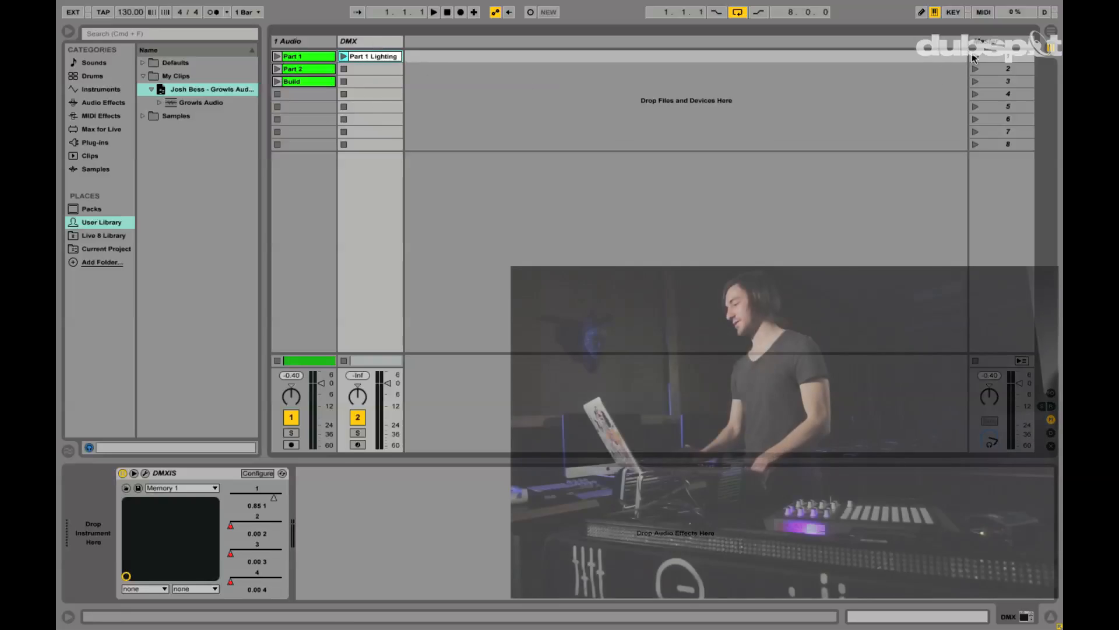
click(434, 12)
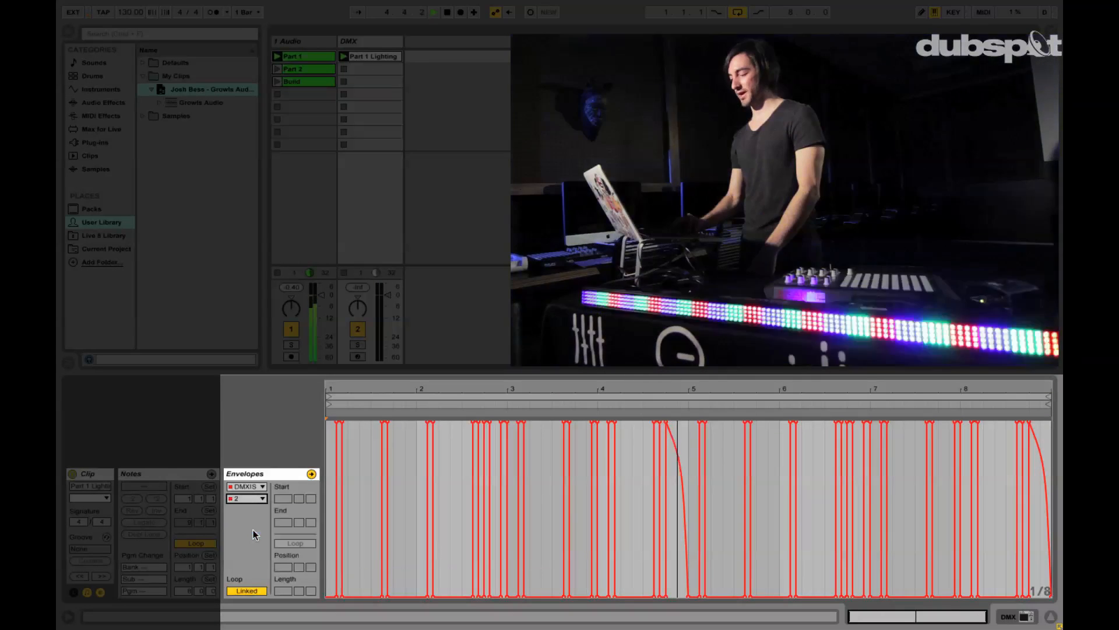
click(246, 497)
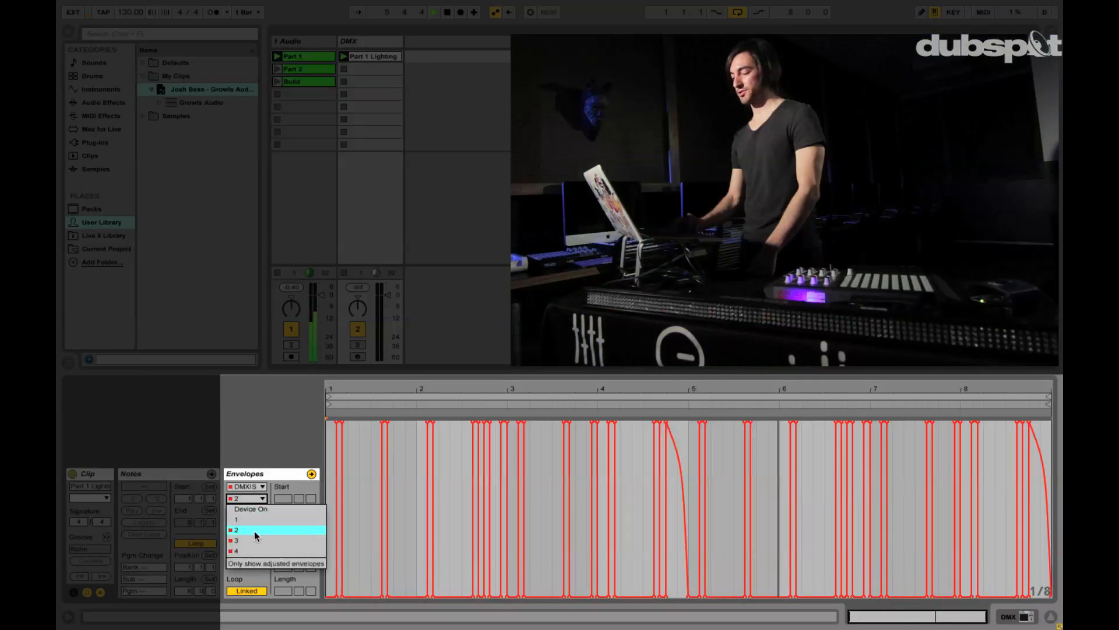
click(236, 518)
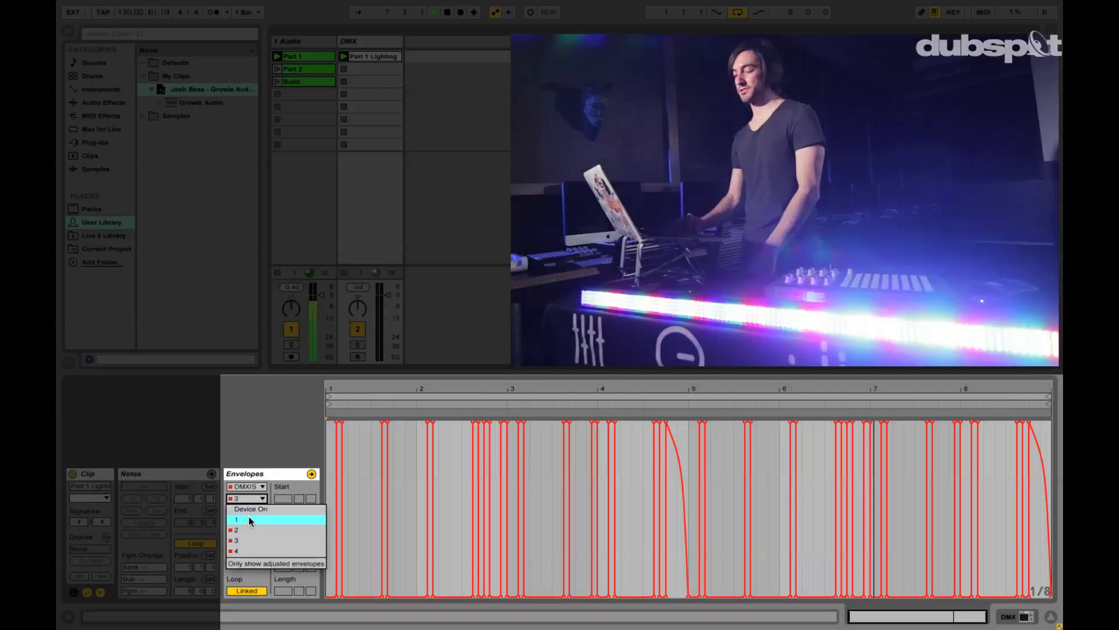
click(246, 550)
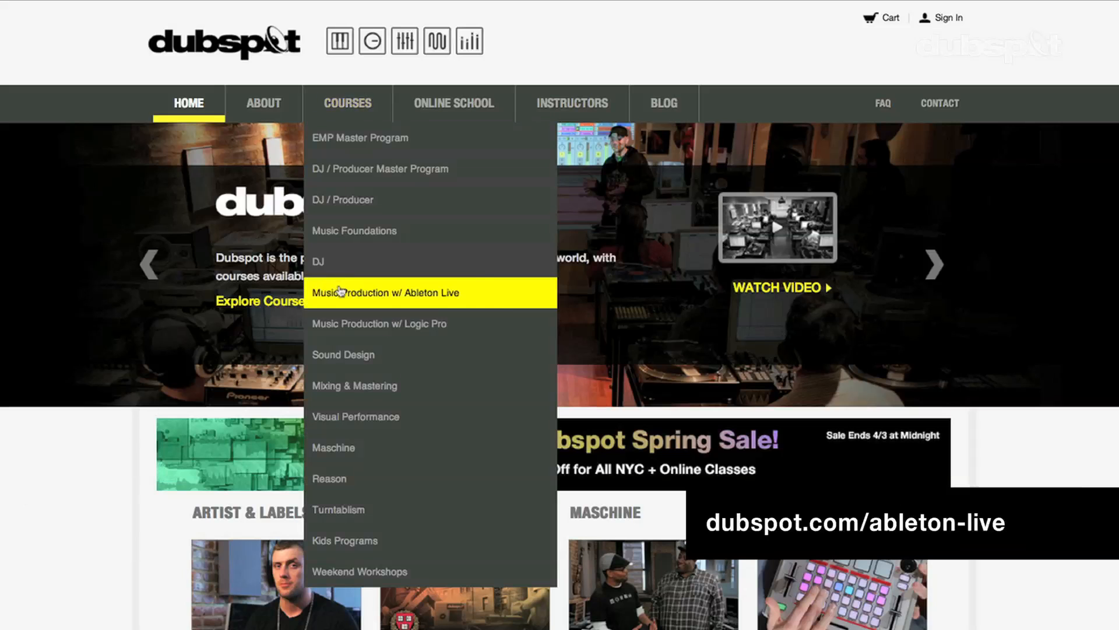
Open the 'Music Production w/ Ableton Live' course page and scroll down through it
click(391, 292)
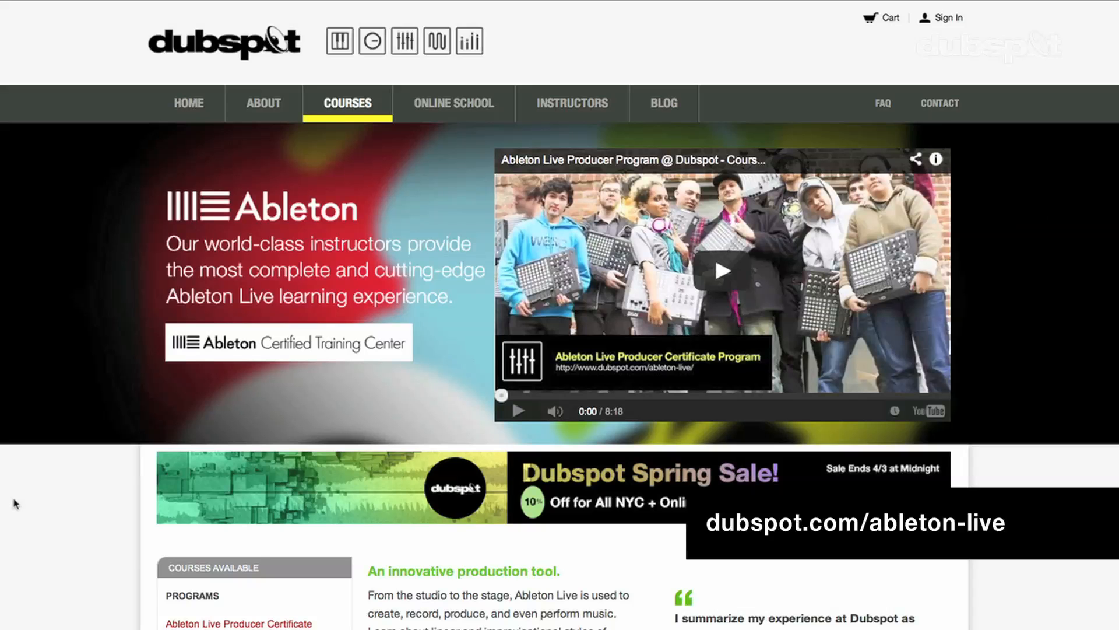
scroll(down, 3)
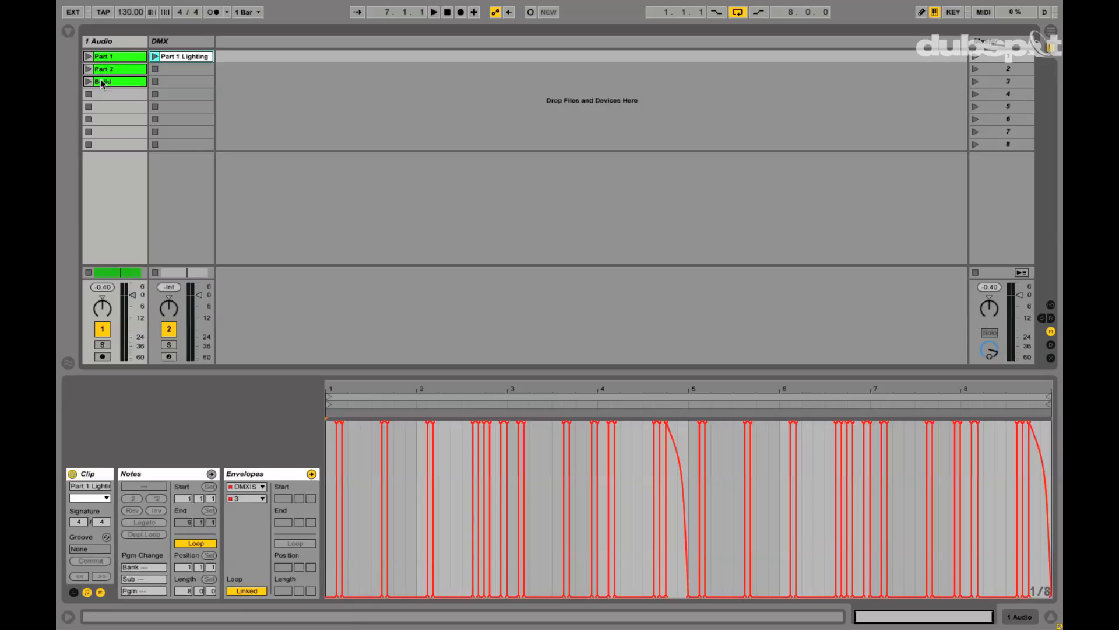
Switch to Arrangement view and mark bar 9 on the DMX track
click(114, 69)
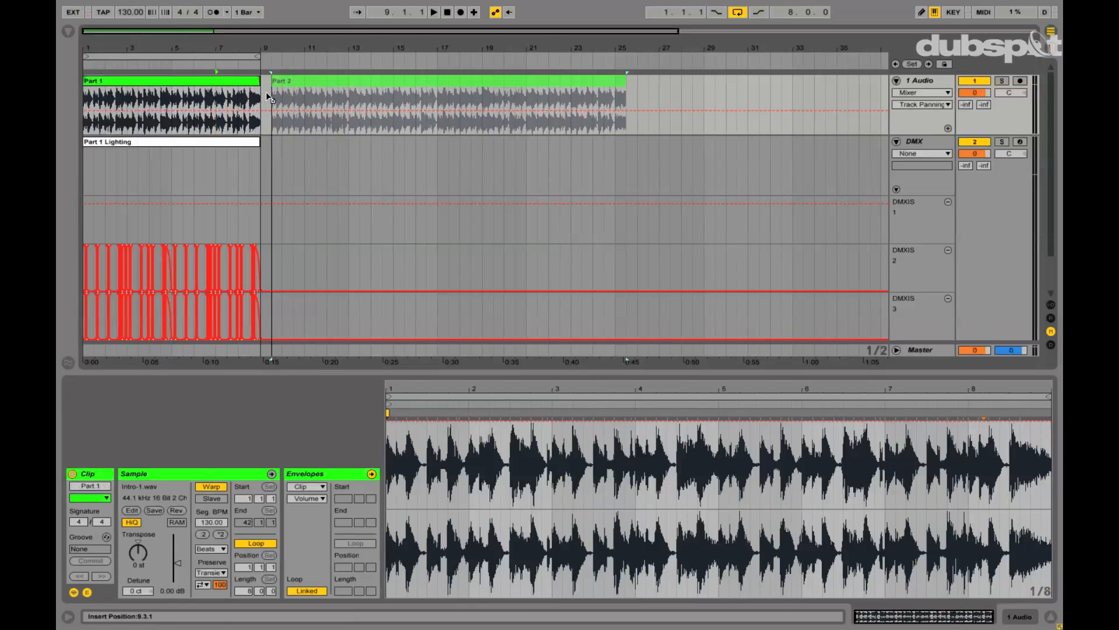
click(428, 81)
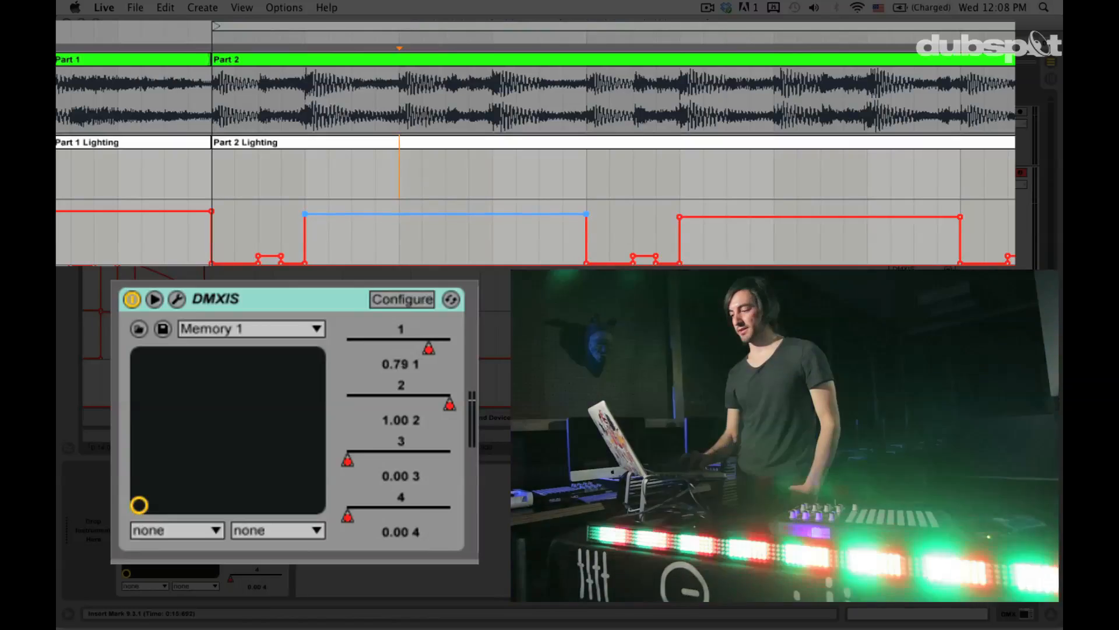
Drag a segment of the Part 2 Lighting DMXIS envelope to set a light level
drag(429, 348, 416, 348)
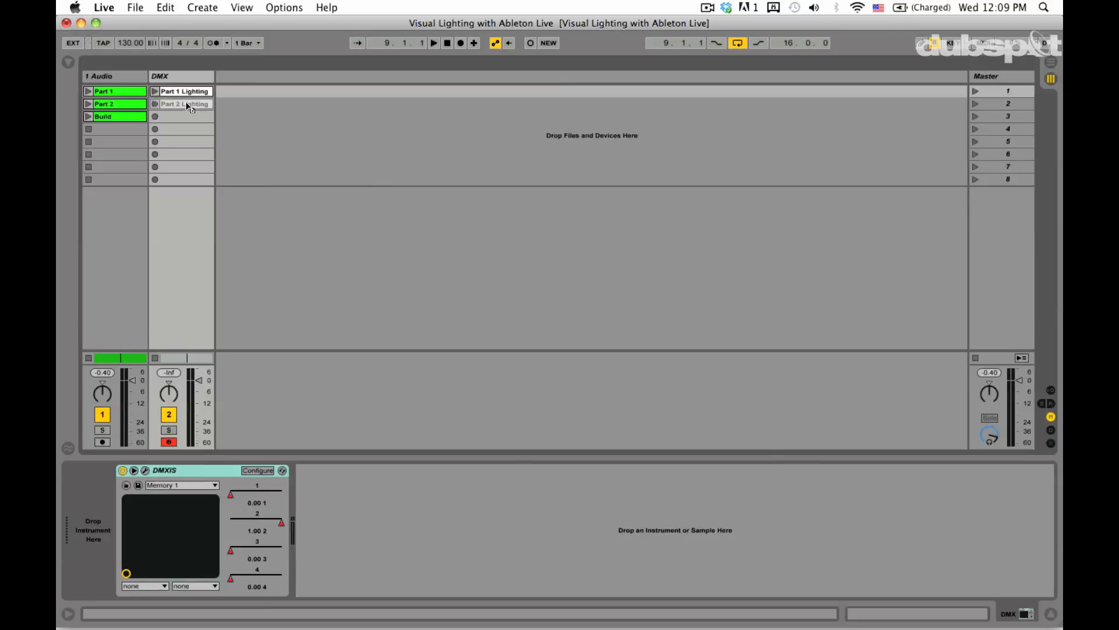
Put Part 2 Lighting in the DMX track's second slot and launch scene 1
click(182, 103)
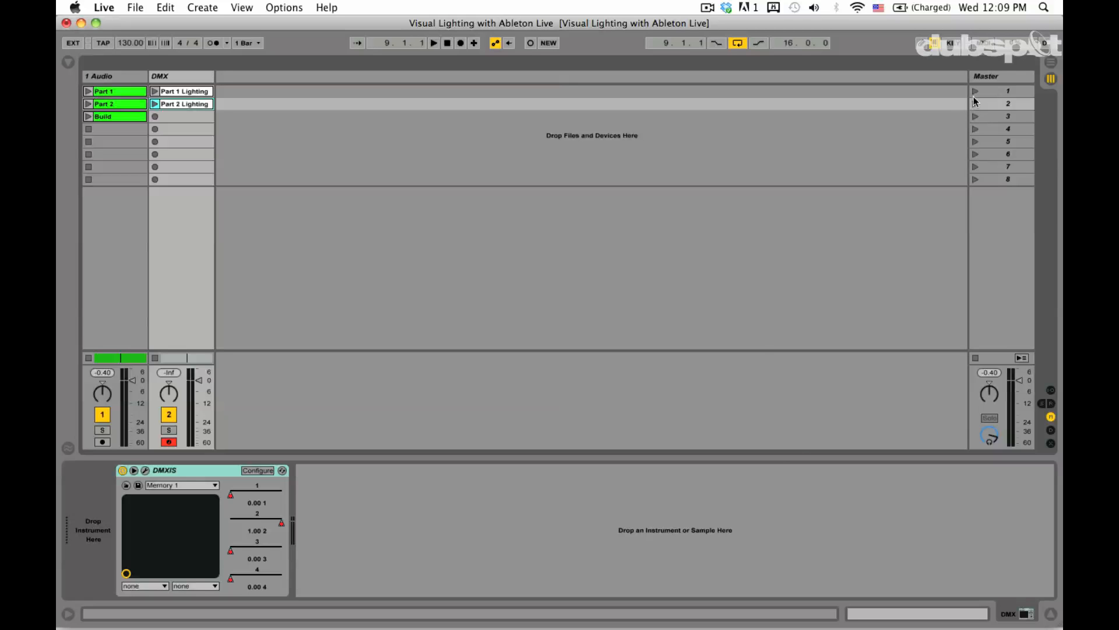
click(975, 91)
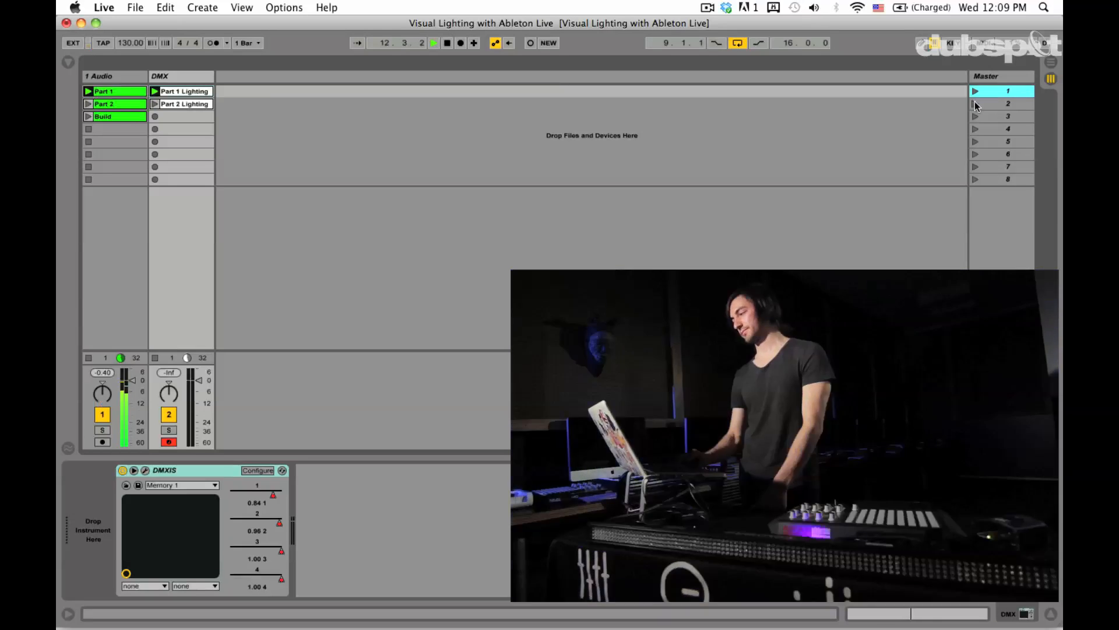
click(975, 103)
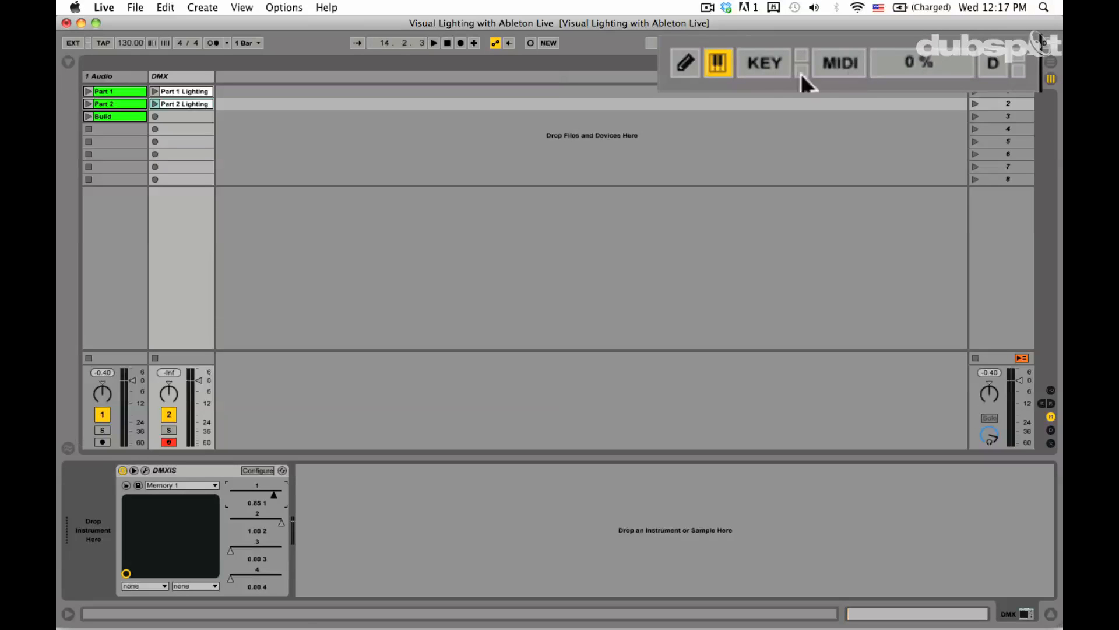
Enter MIDI Map Mode and map an APC40 knob to DMXIS channel 3
click(839, 63)
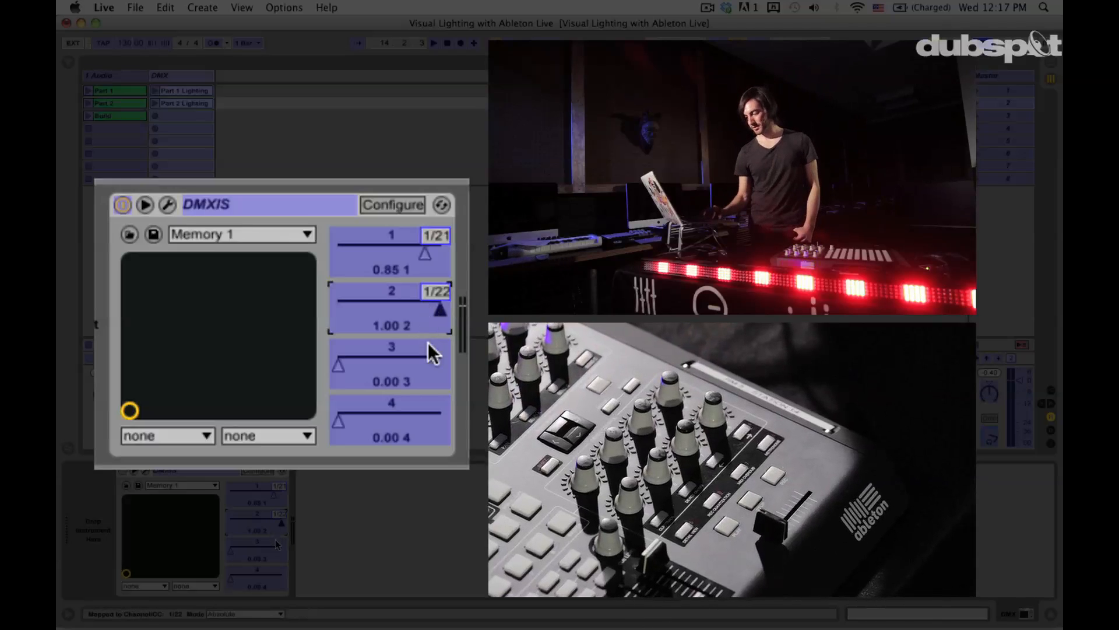
click(391, 364)
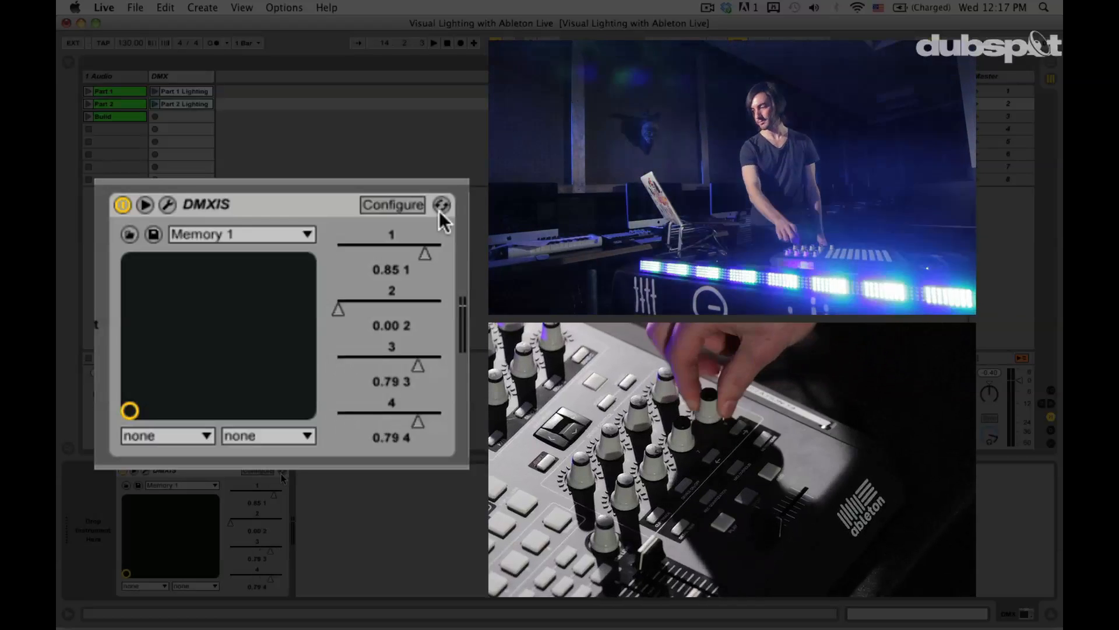
click(441, 205)
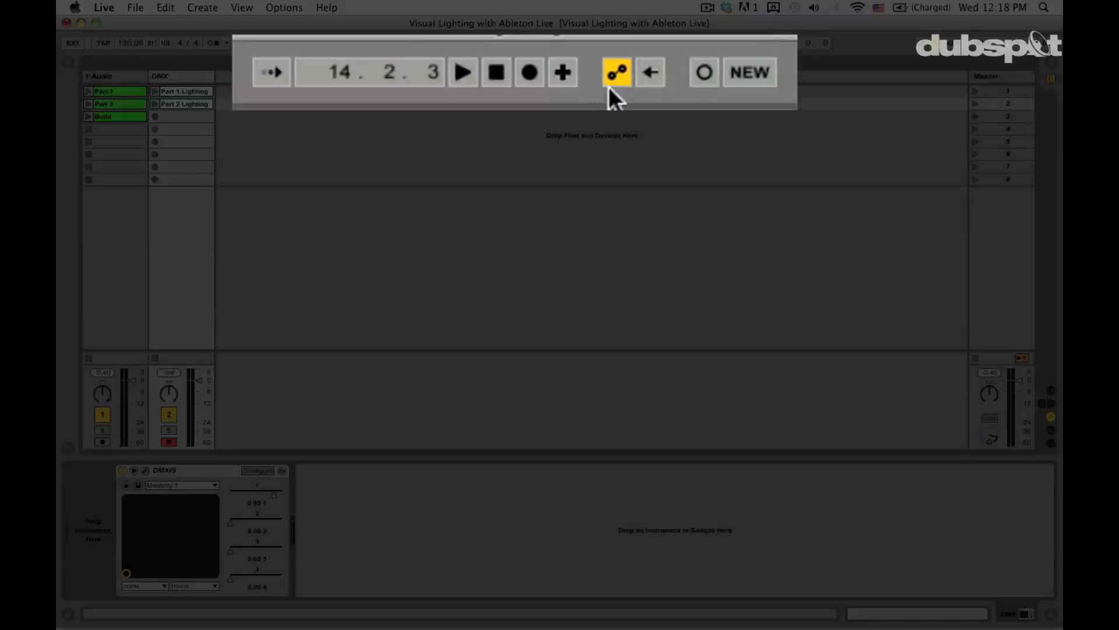
mouse_move(705, 79)
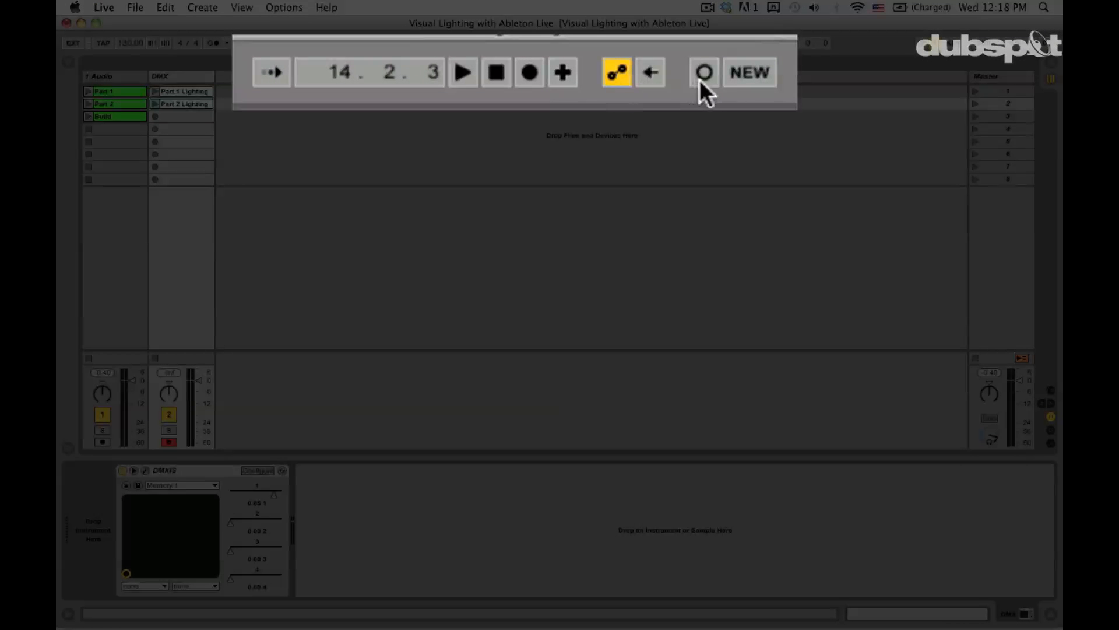
Arm Session Record, select the Build scene, and record into its empty DMX slot
click(704, 72)
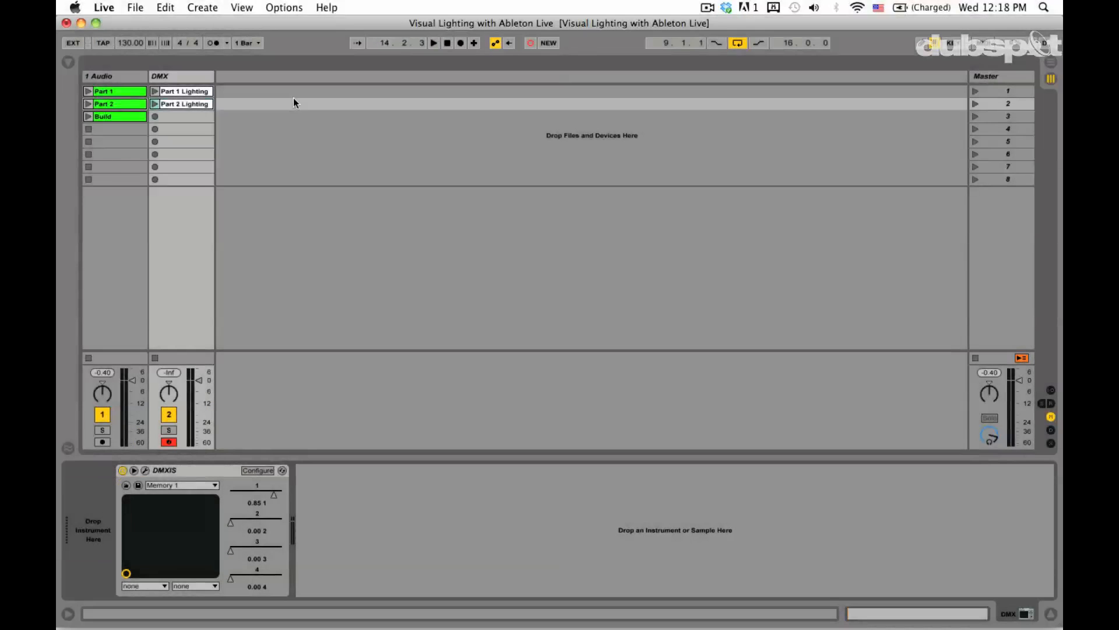
click(104, 116)
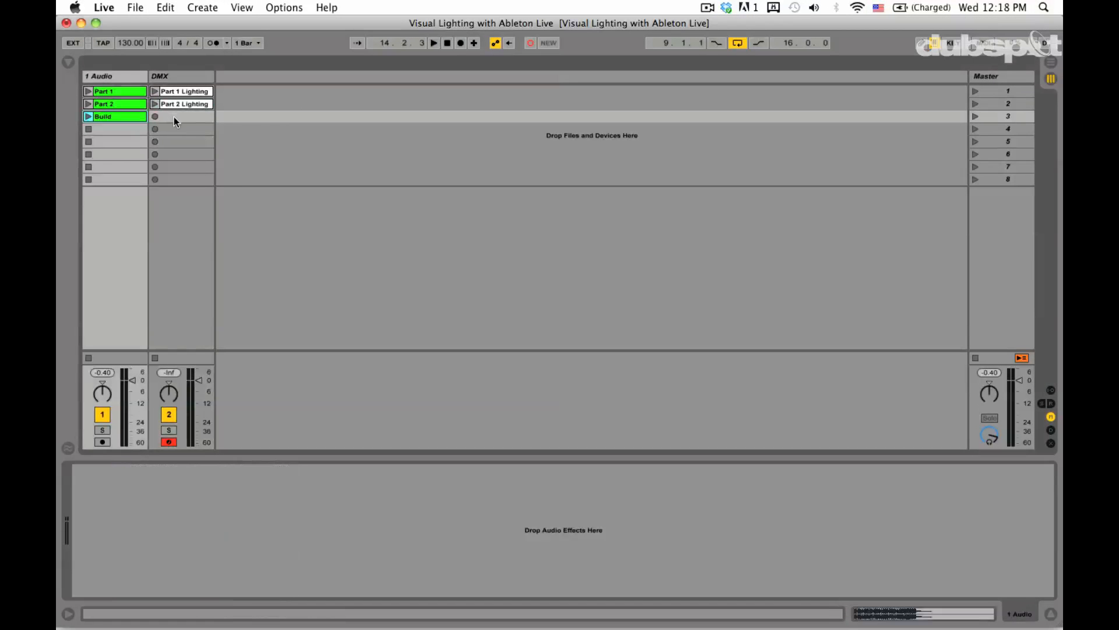
click(182, 116)
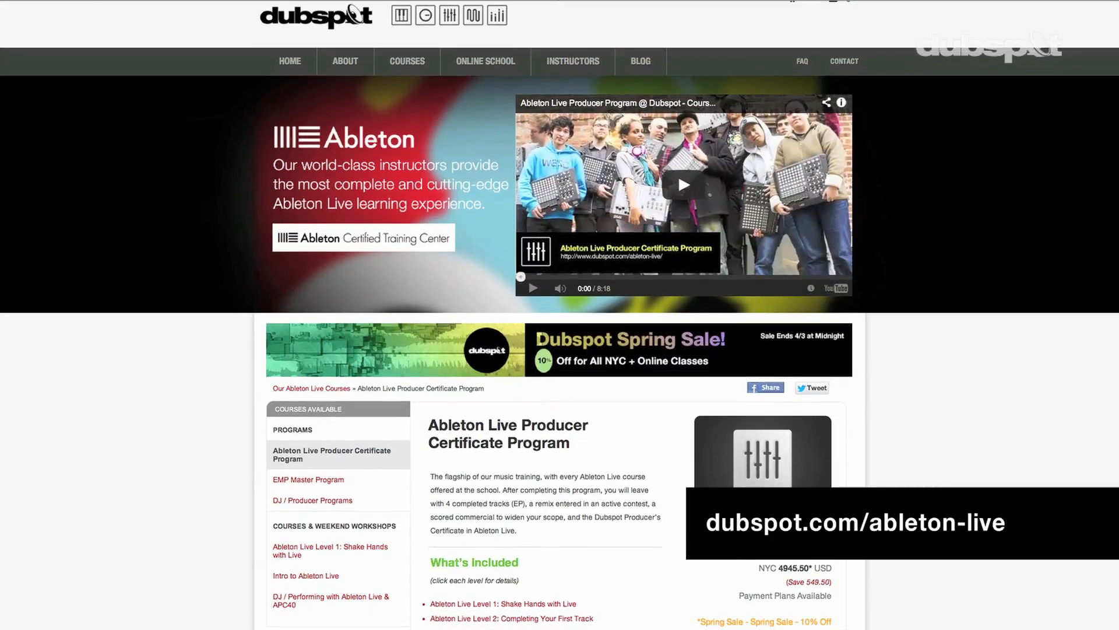
Scroll down the Producer Certificate page to see the included courses
scroll(down, 3)
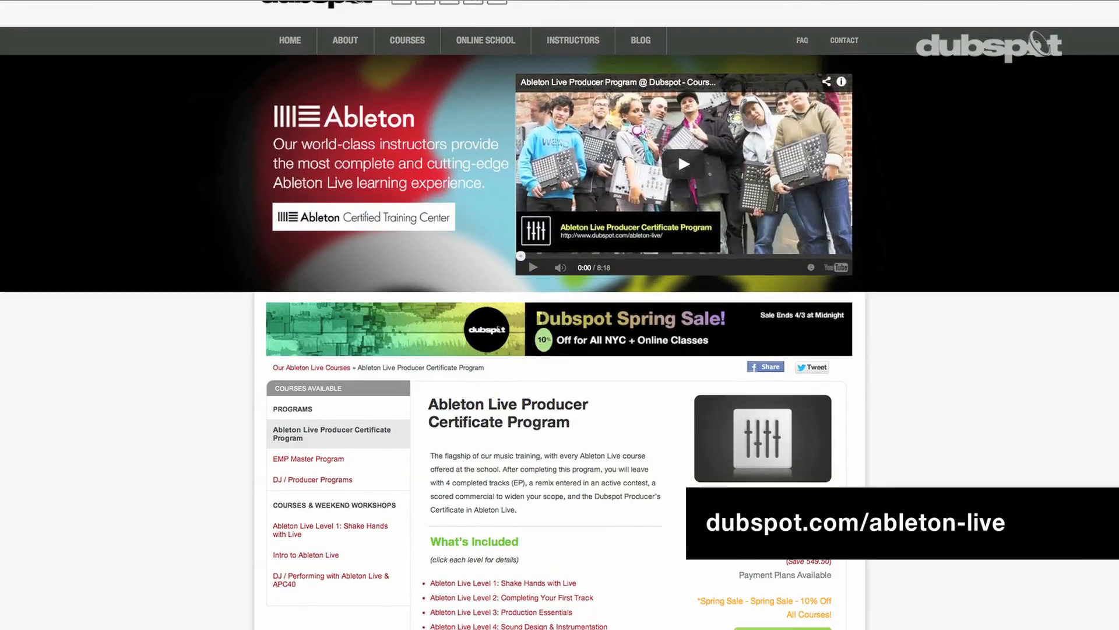